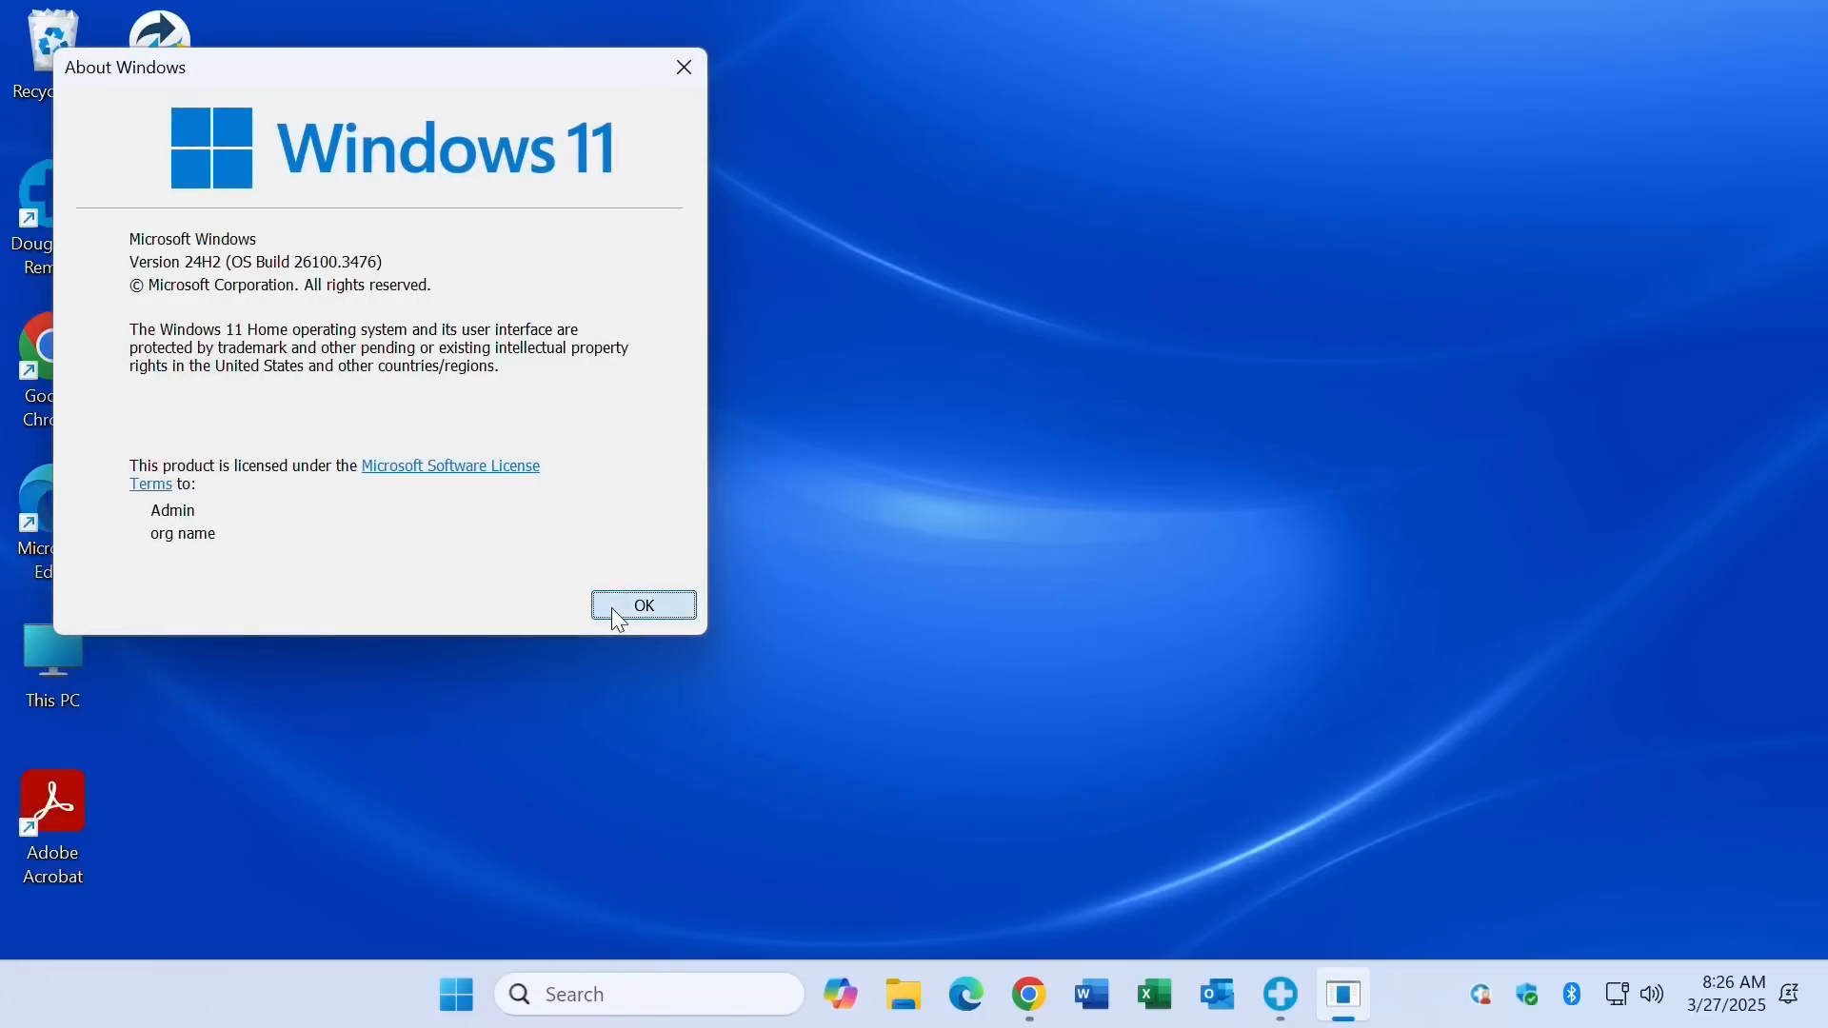
Step: Close About Windows (Home 24H2), run gpedit.msc and dismiss its not-found error
left_click(643, 606)
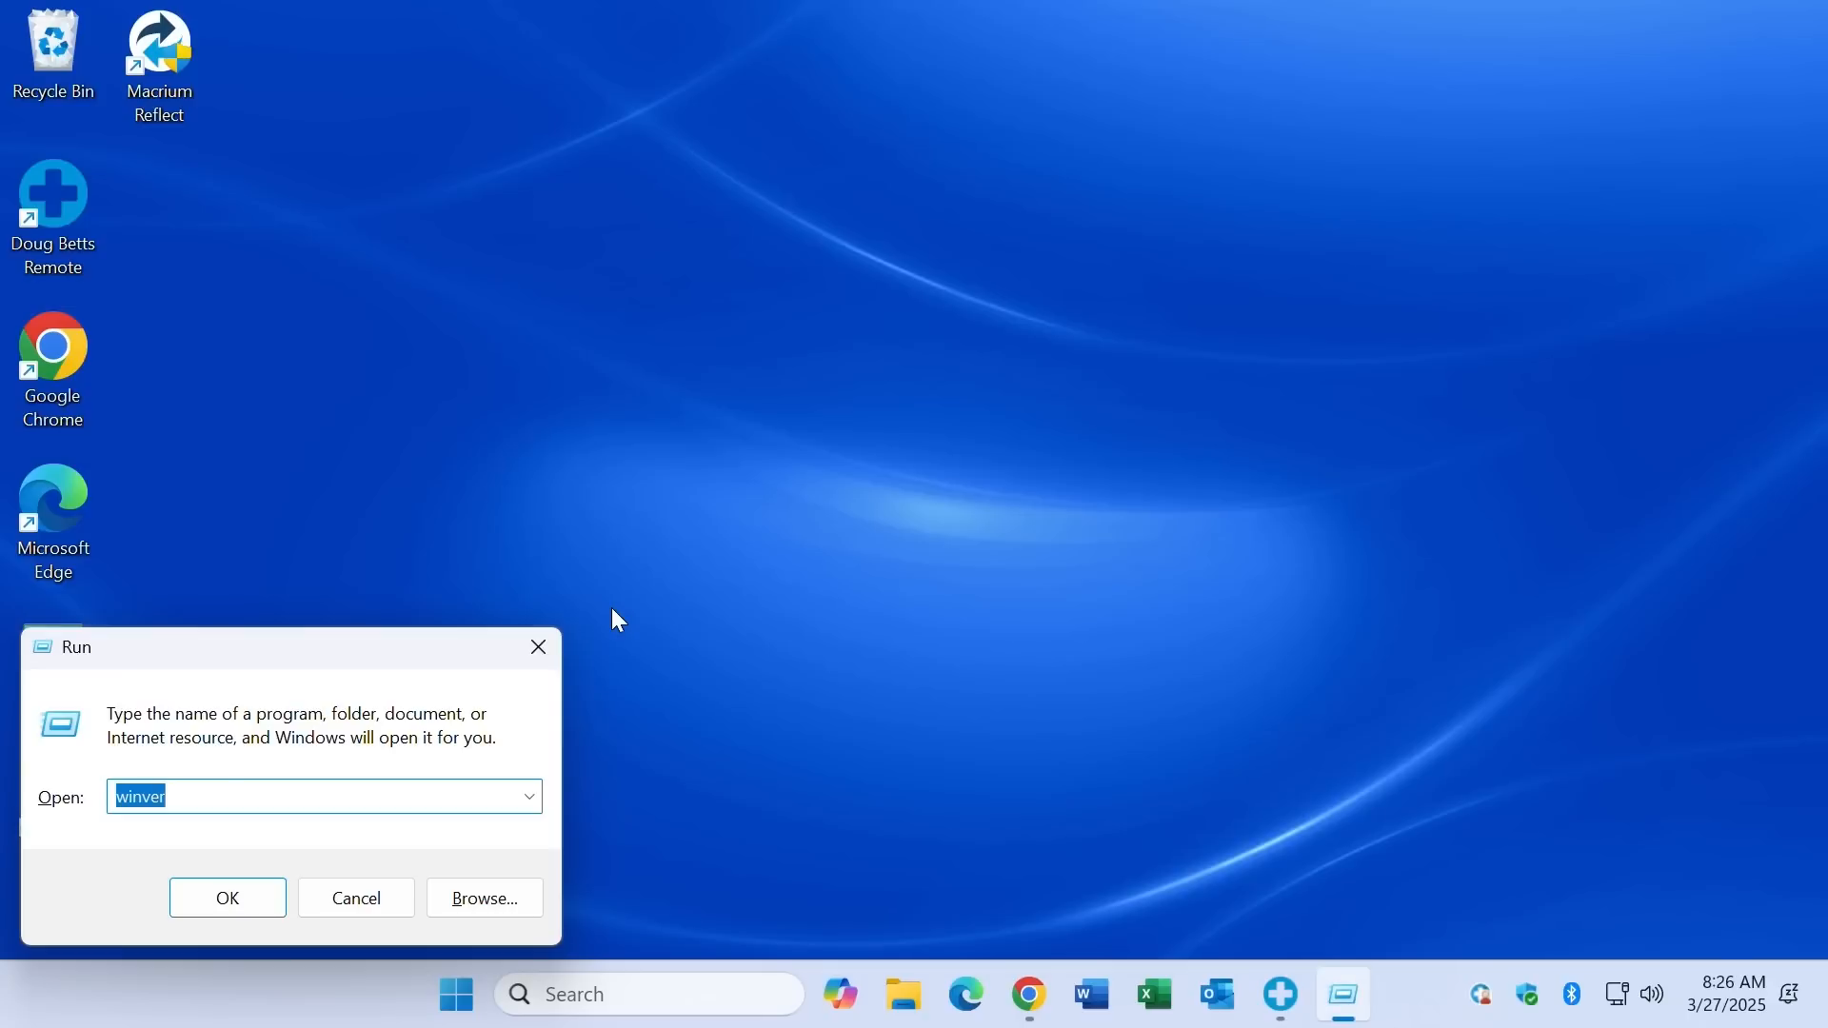
type("gpedit.ms")
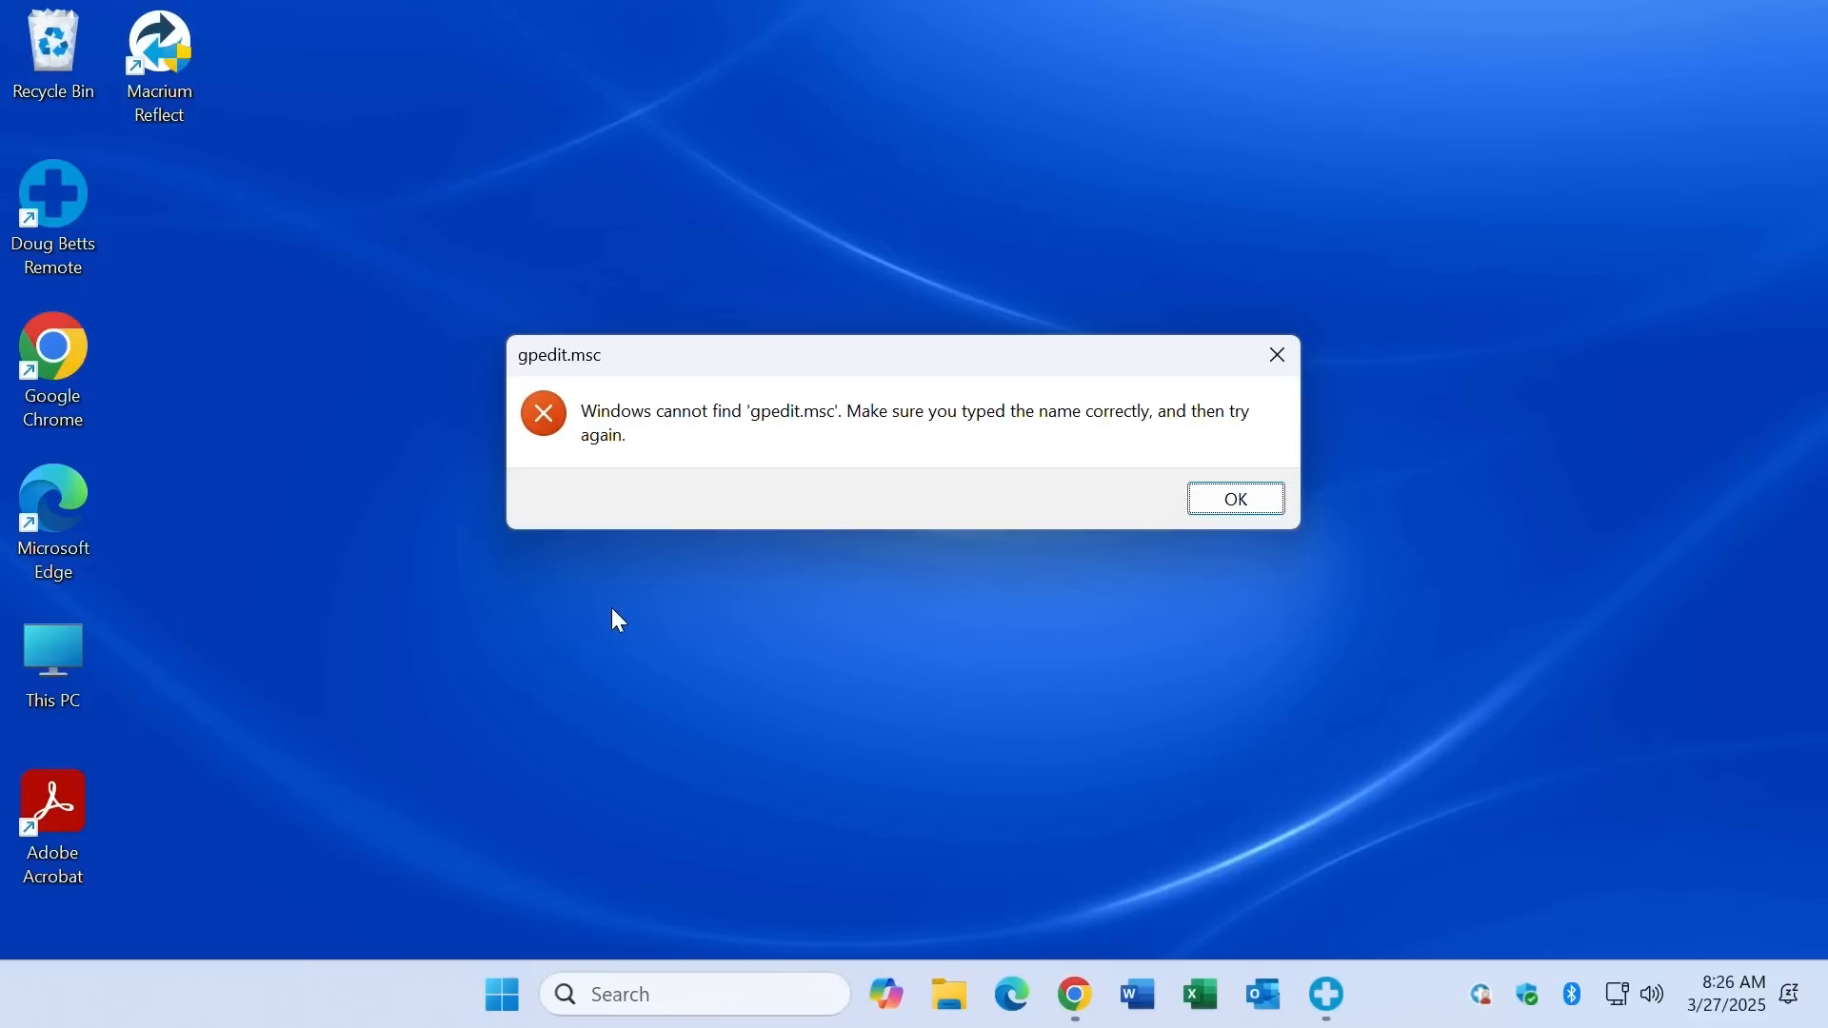
left_click(1234, 498)
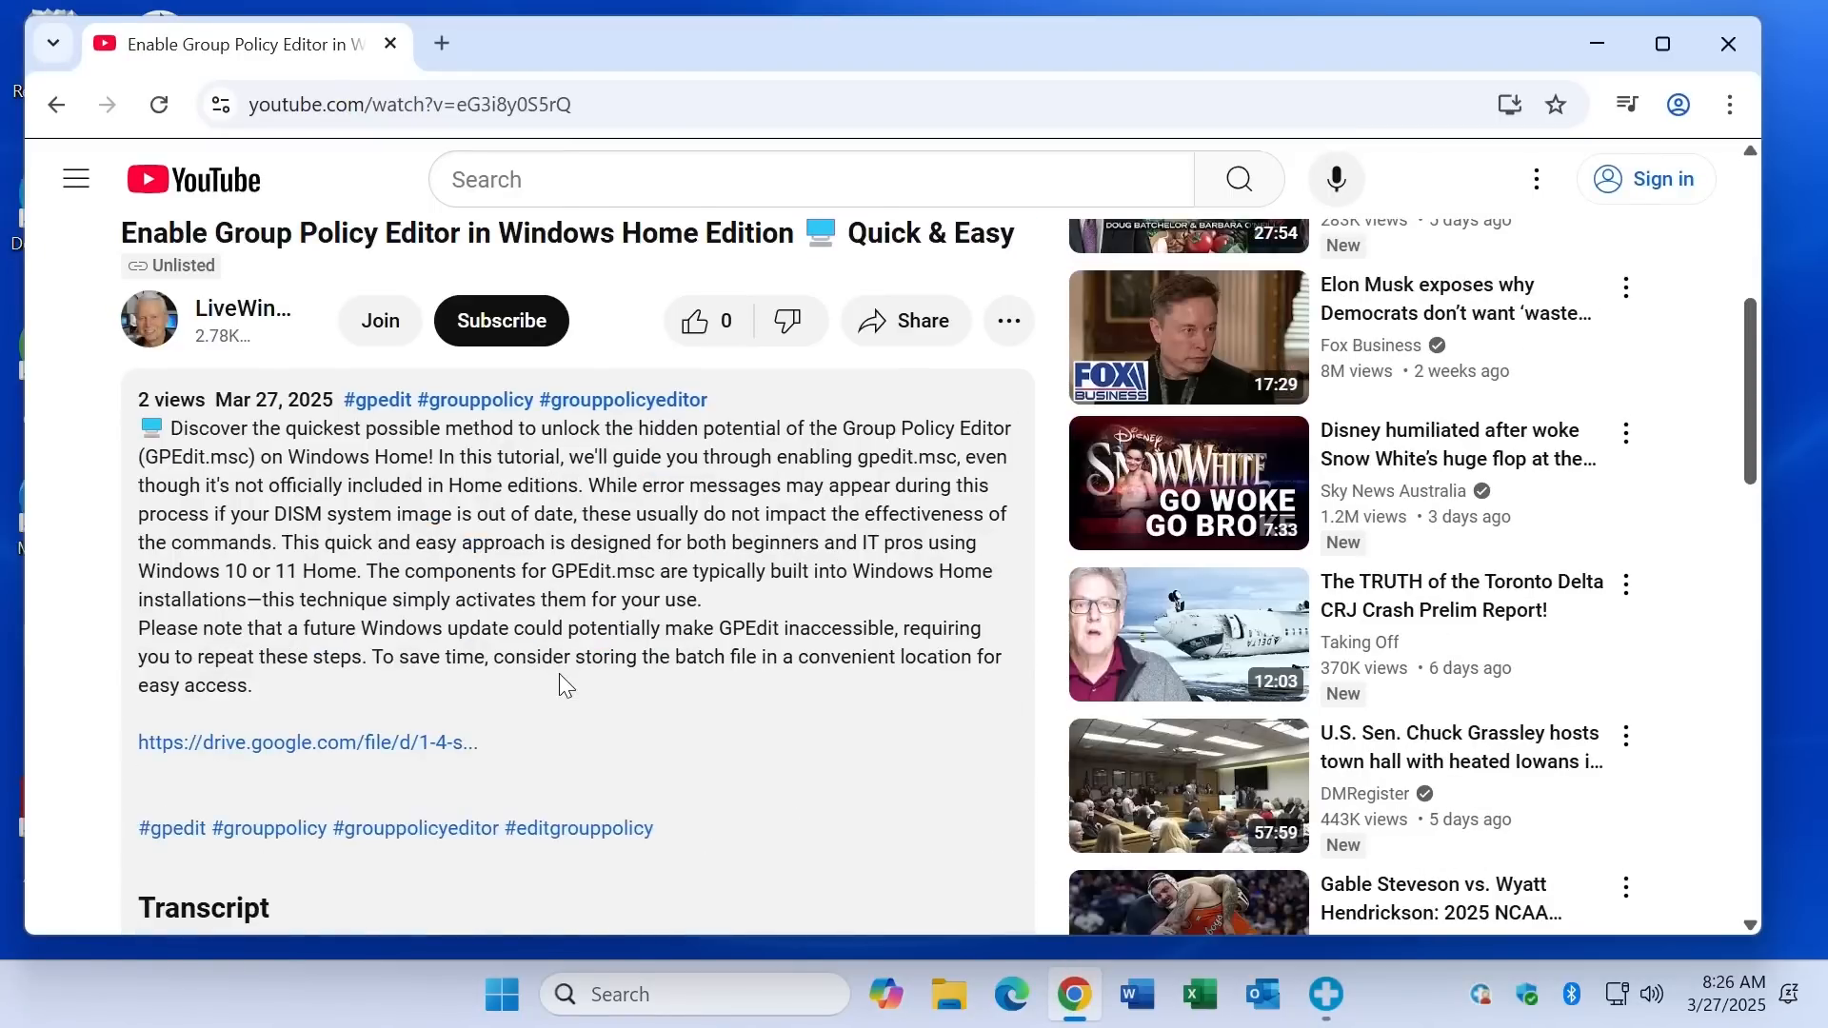
Step: Follow the drive.google.com link in the video description to open GPE.txt
scroll("down", 3)
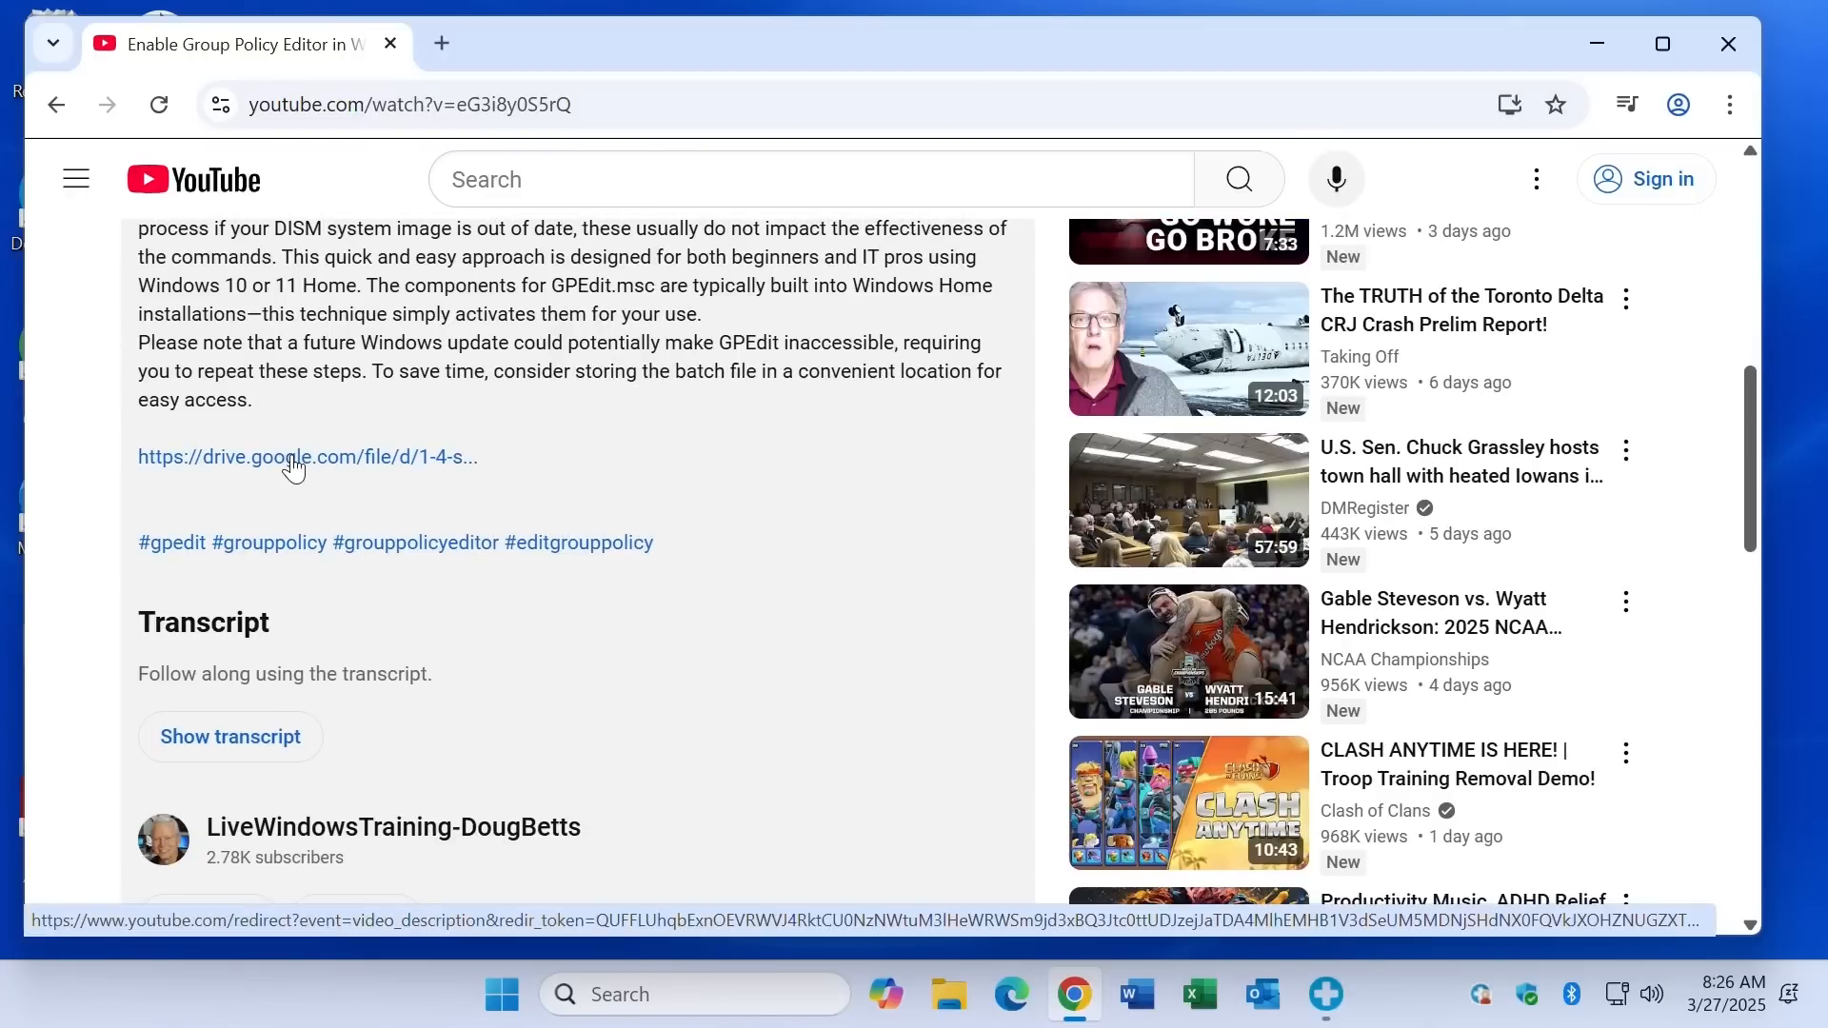
left_click(289, 456)
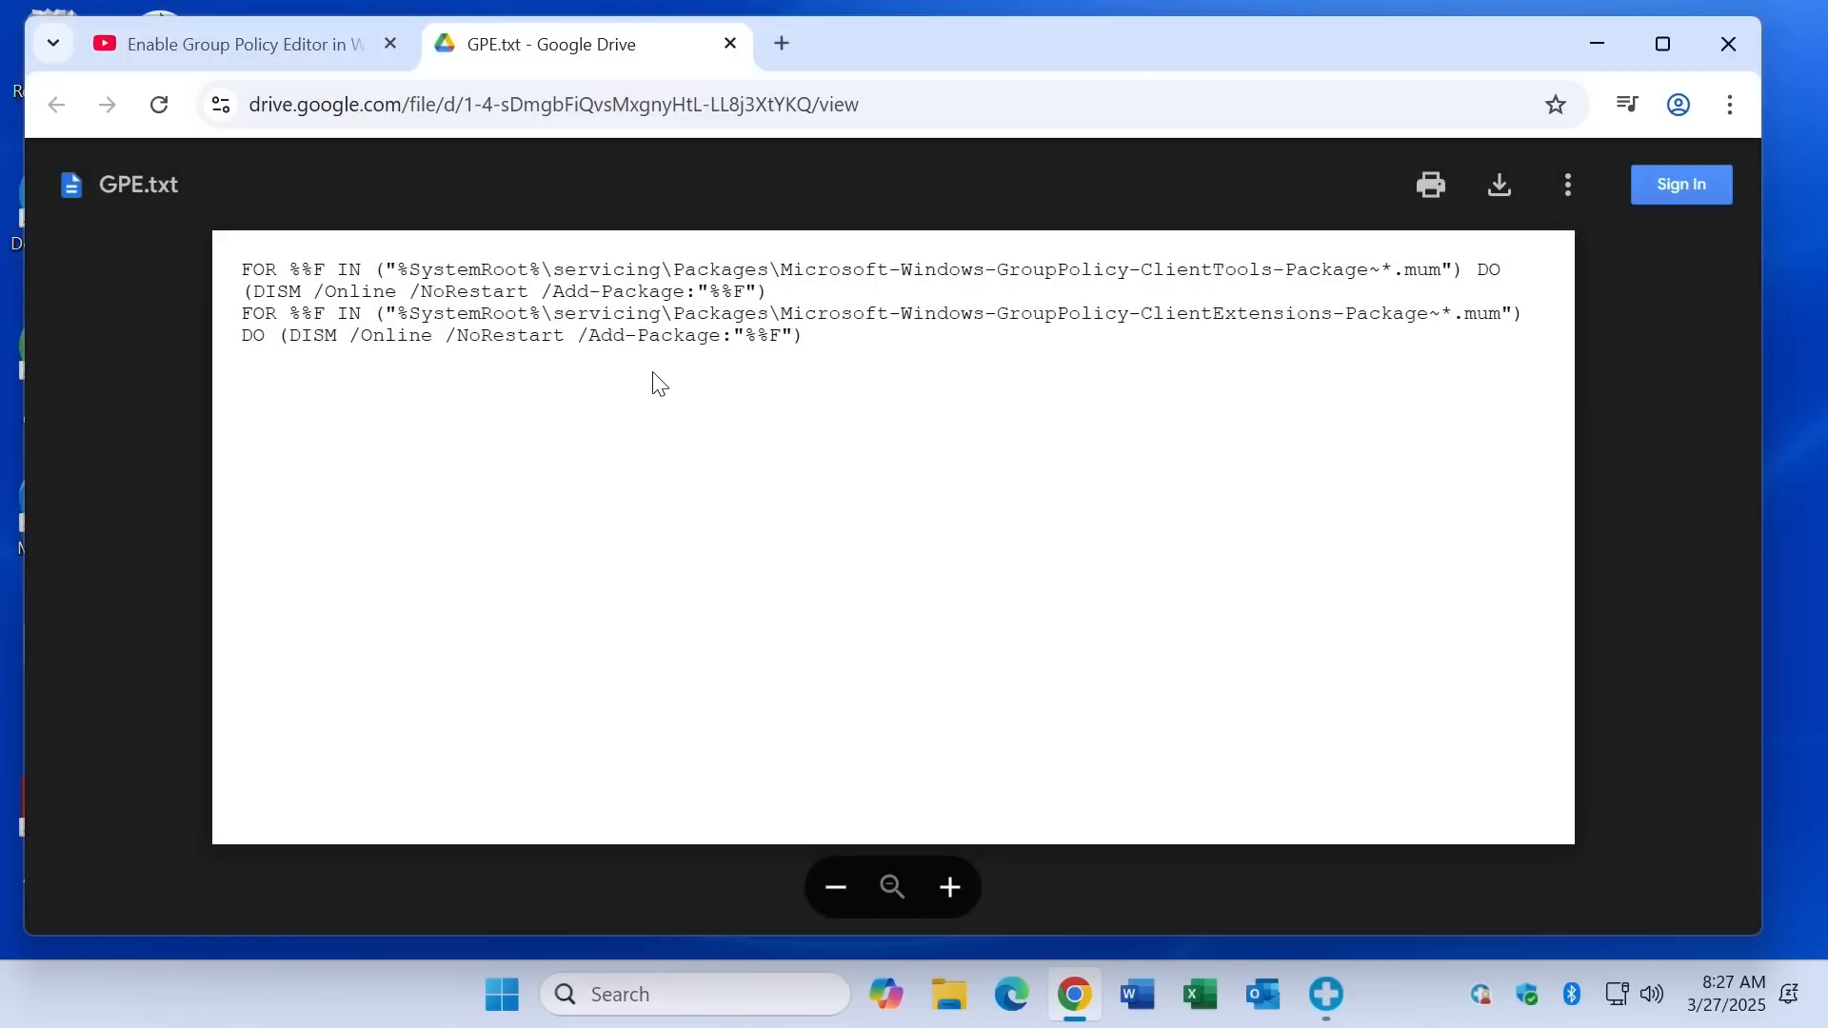
mouse_move(795, 388)
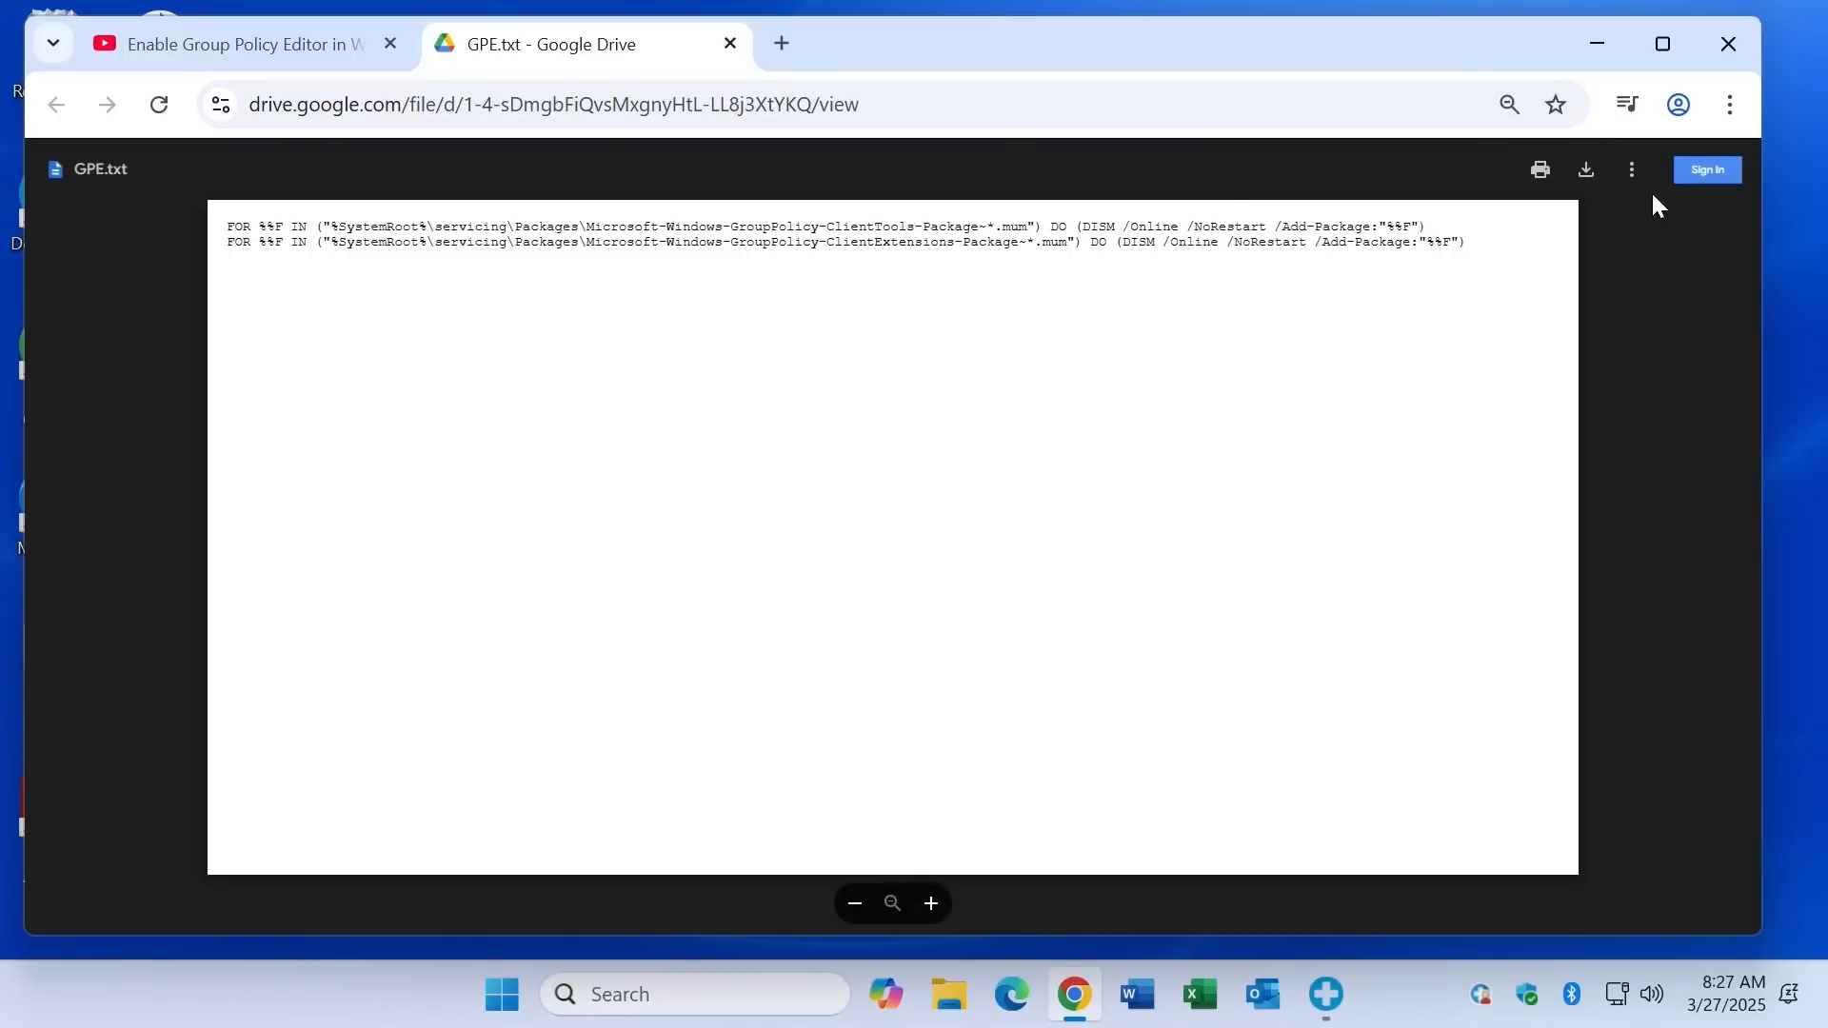
Step: Download GPE.txt and show it in the Downloads folder
left_click(1625, 104)
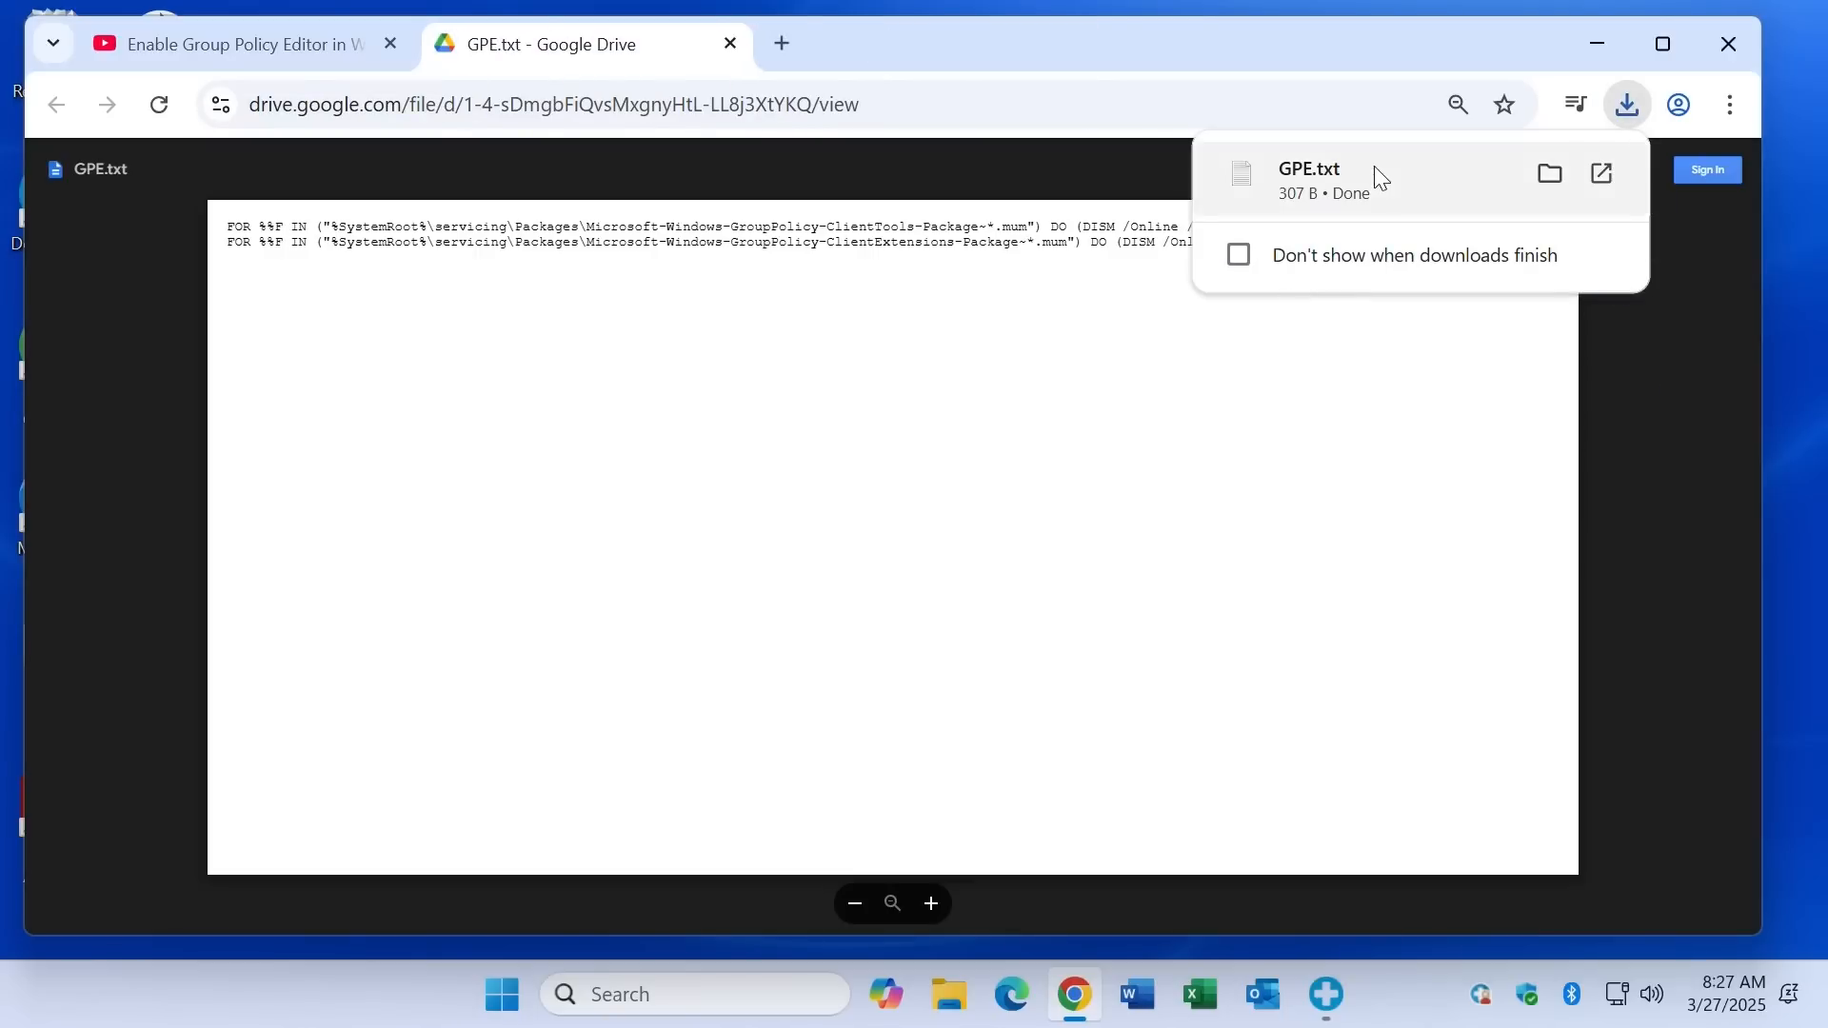
mouse_move(1549, 173)
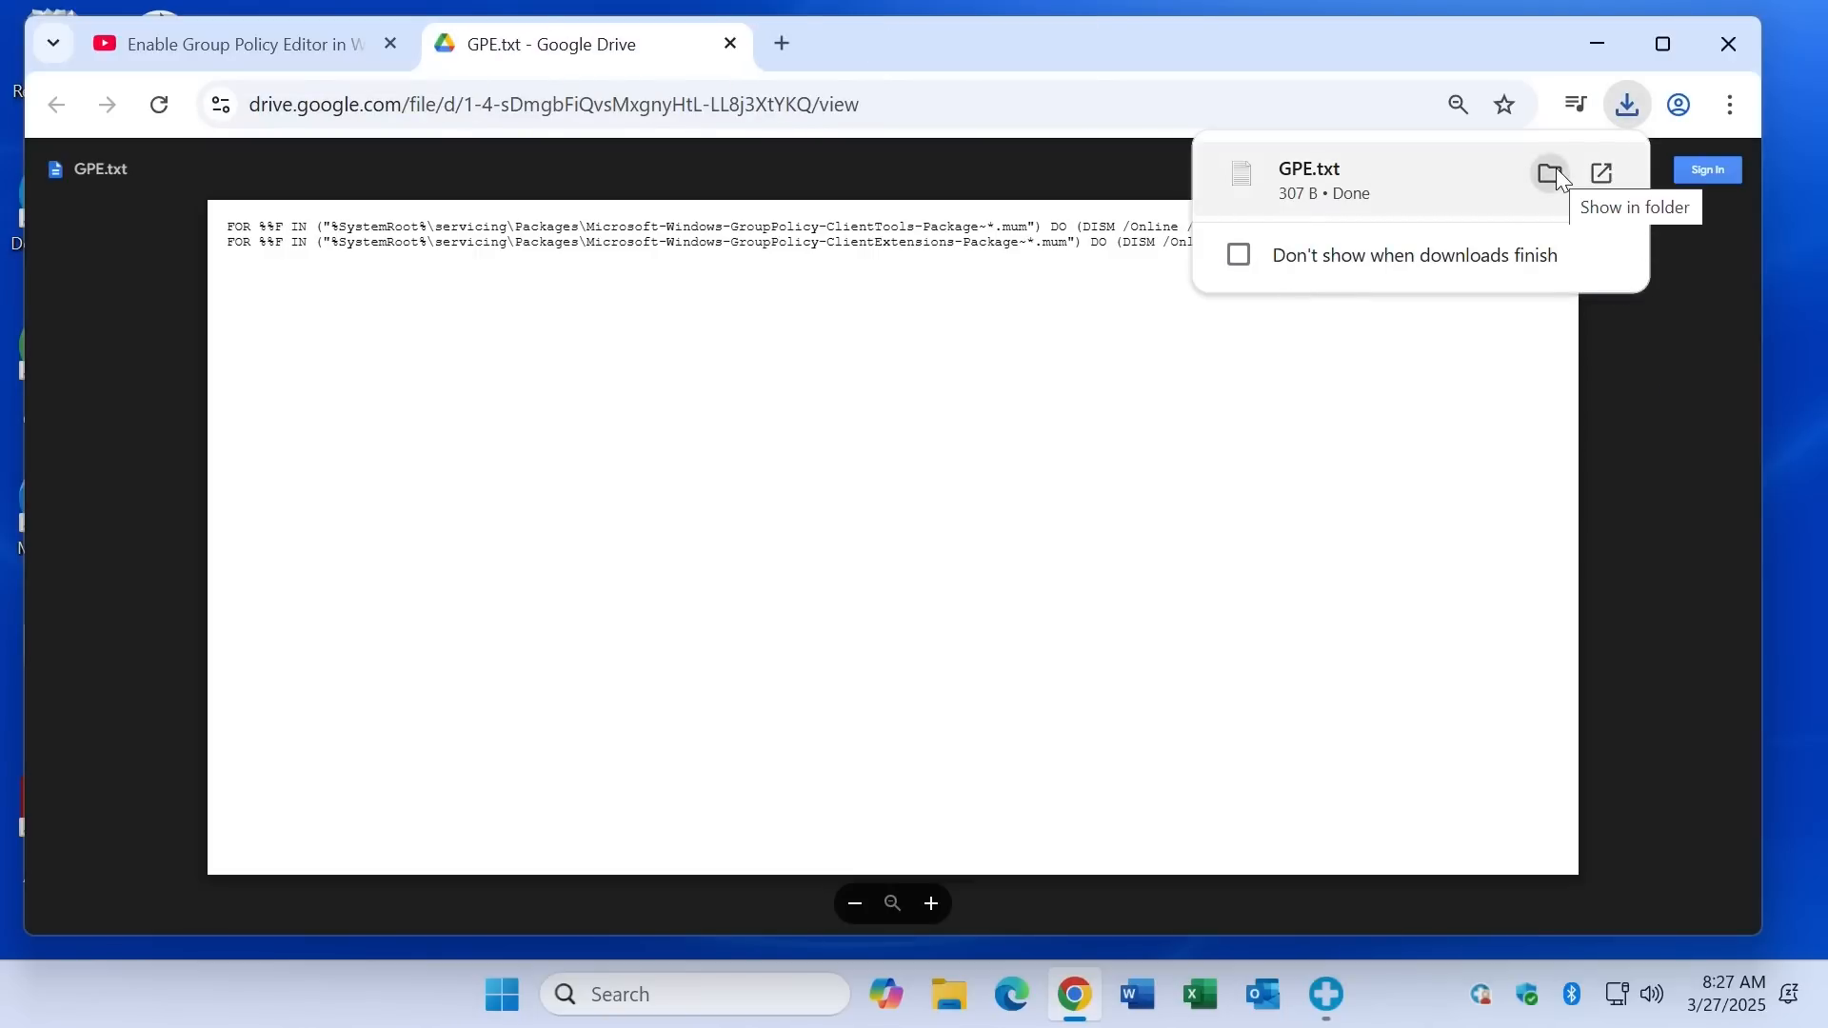
left_click(1549, 173)
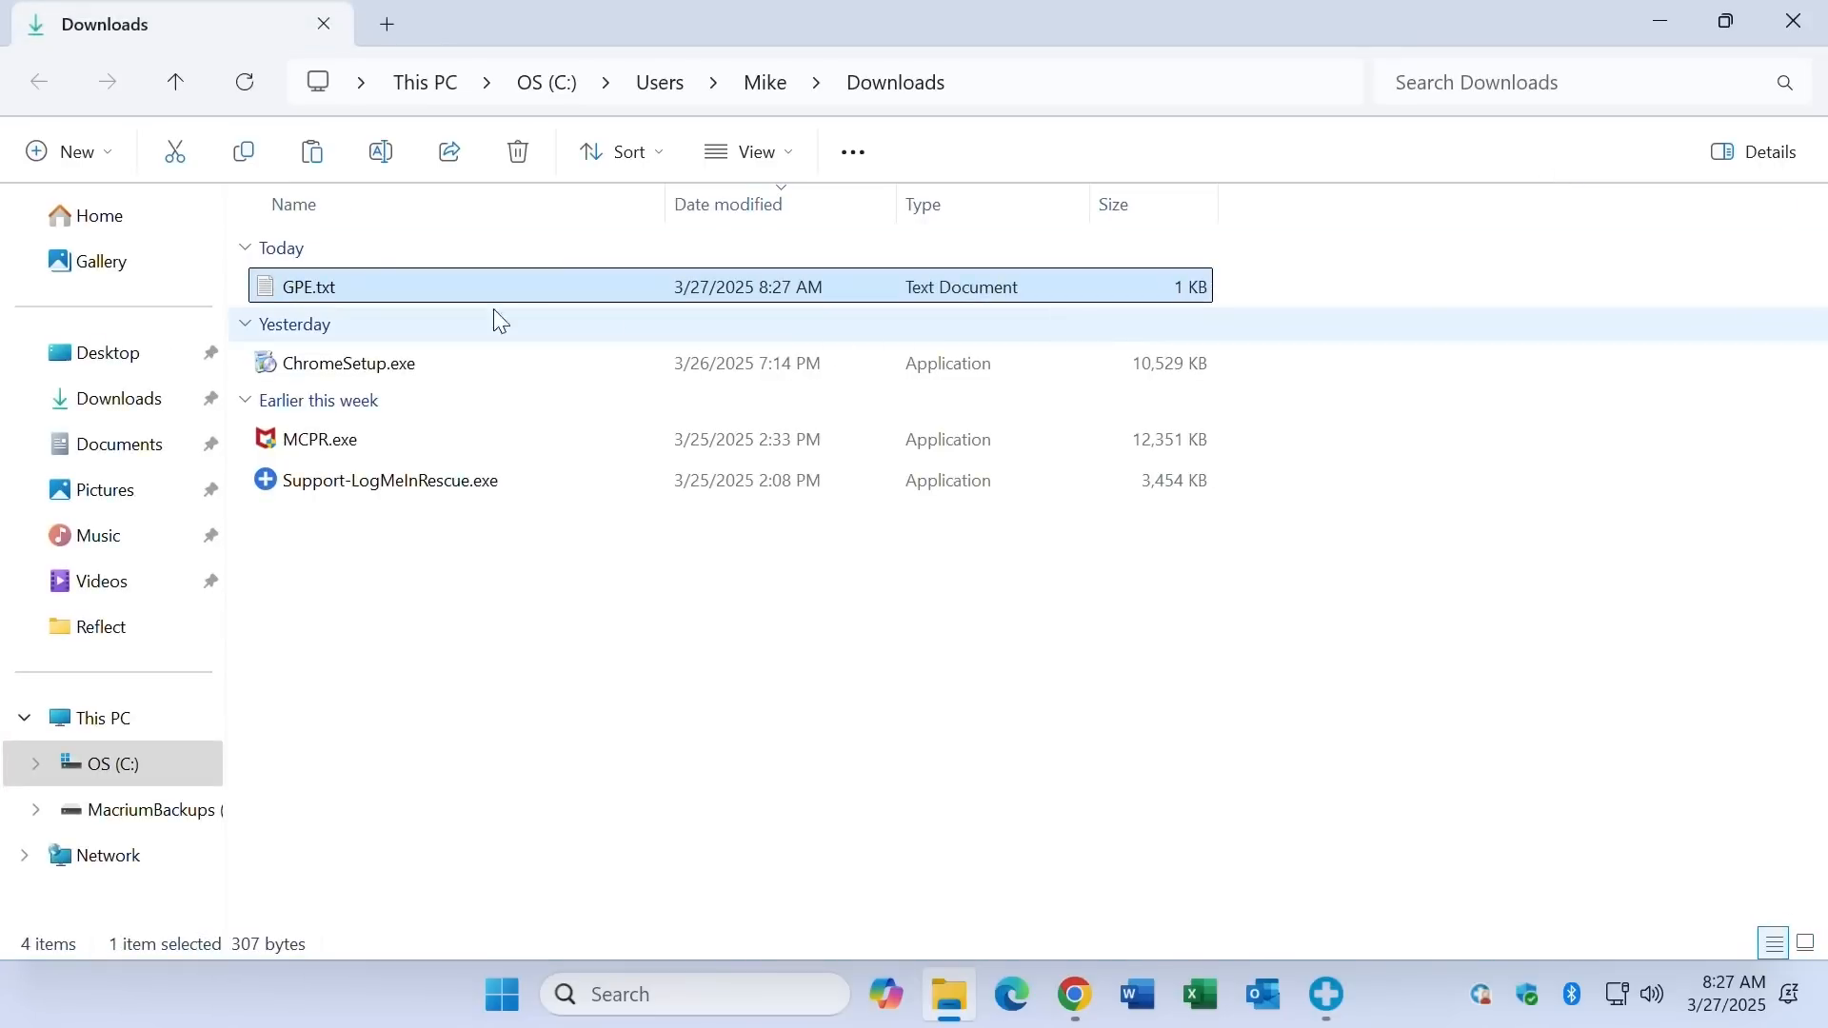
Step: Rename GPE.txt to GPE.bat, copy its full path, and search for cmd
left_click(308, 287)
type("ba")
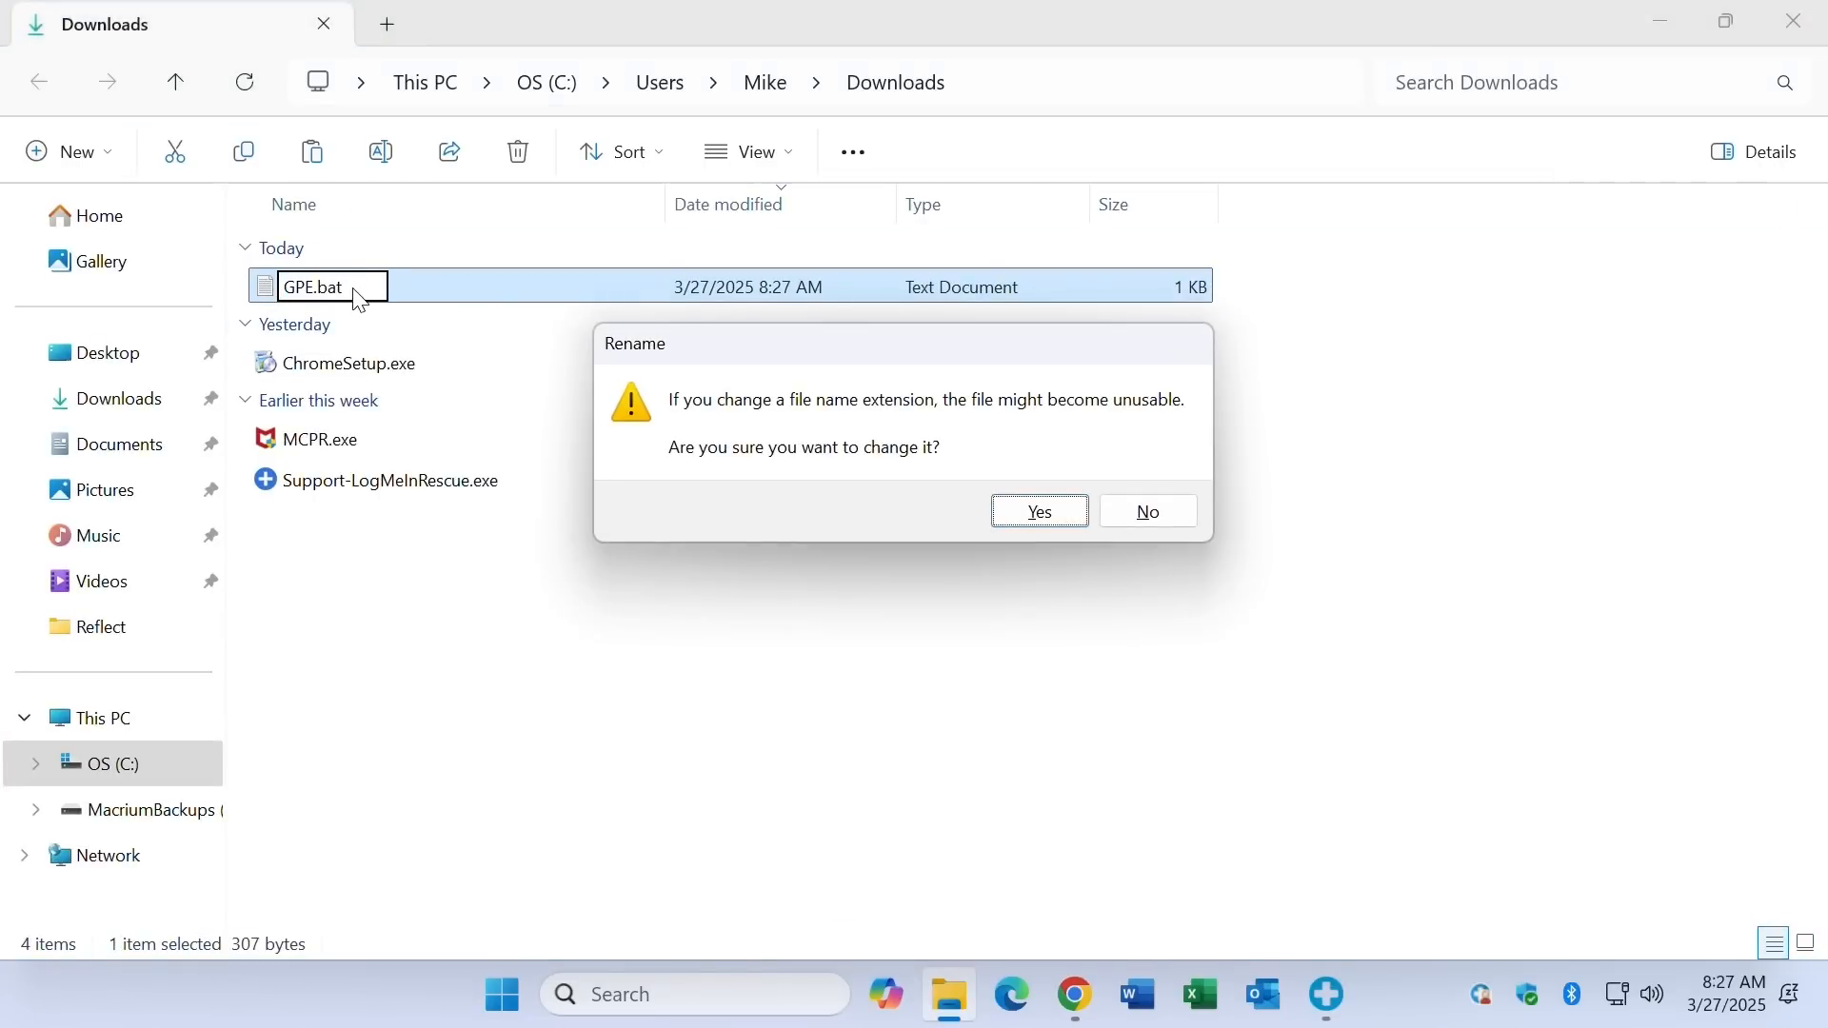
left_click(1037, 512)
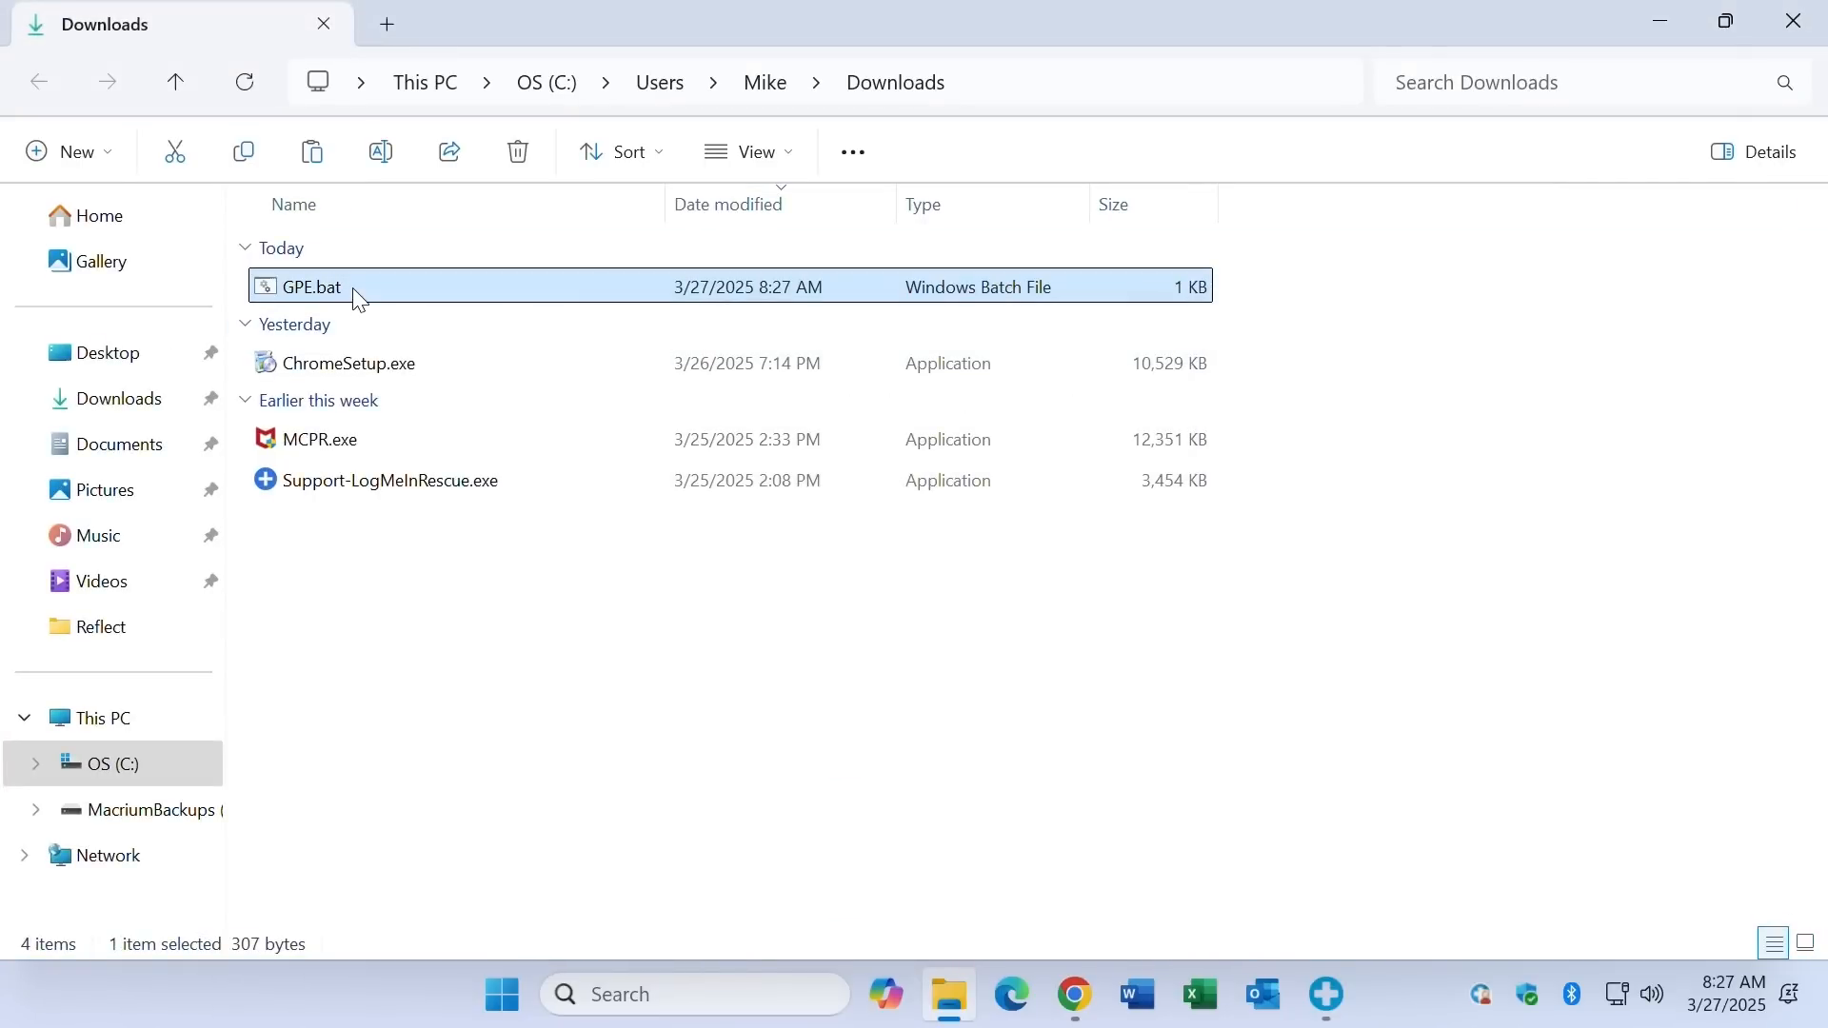
right_click(311, 286)
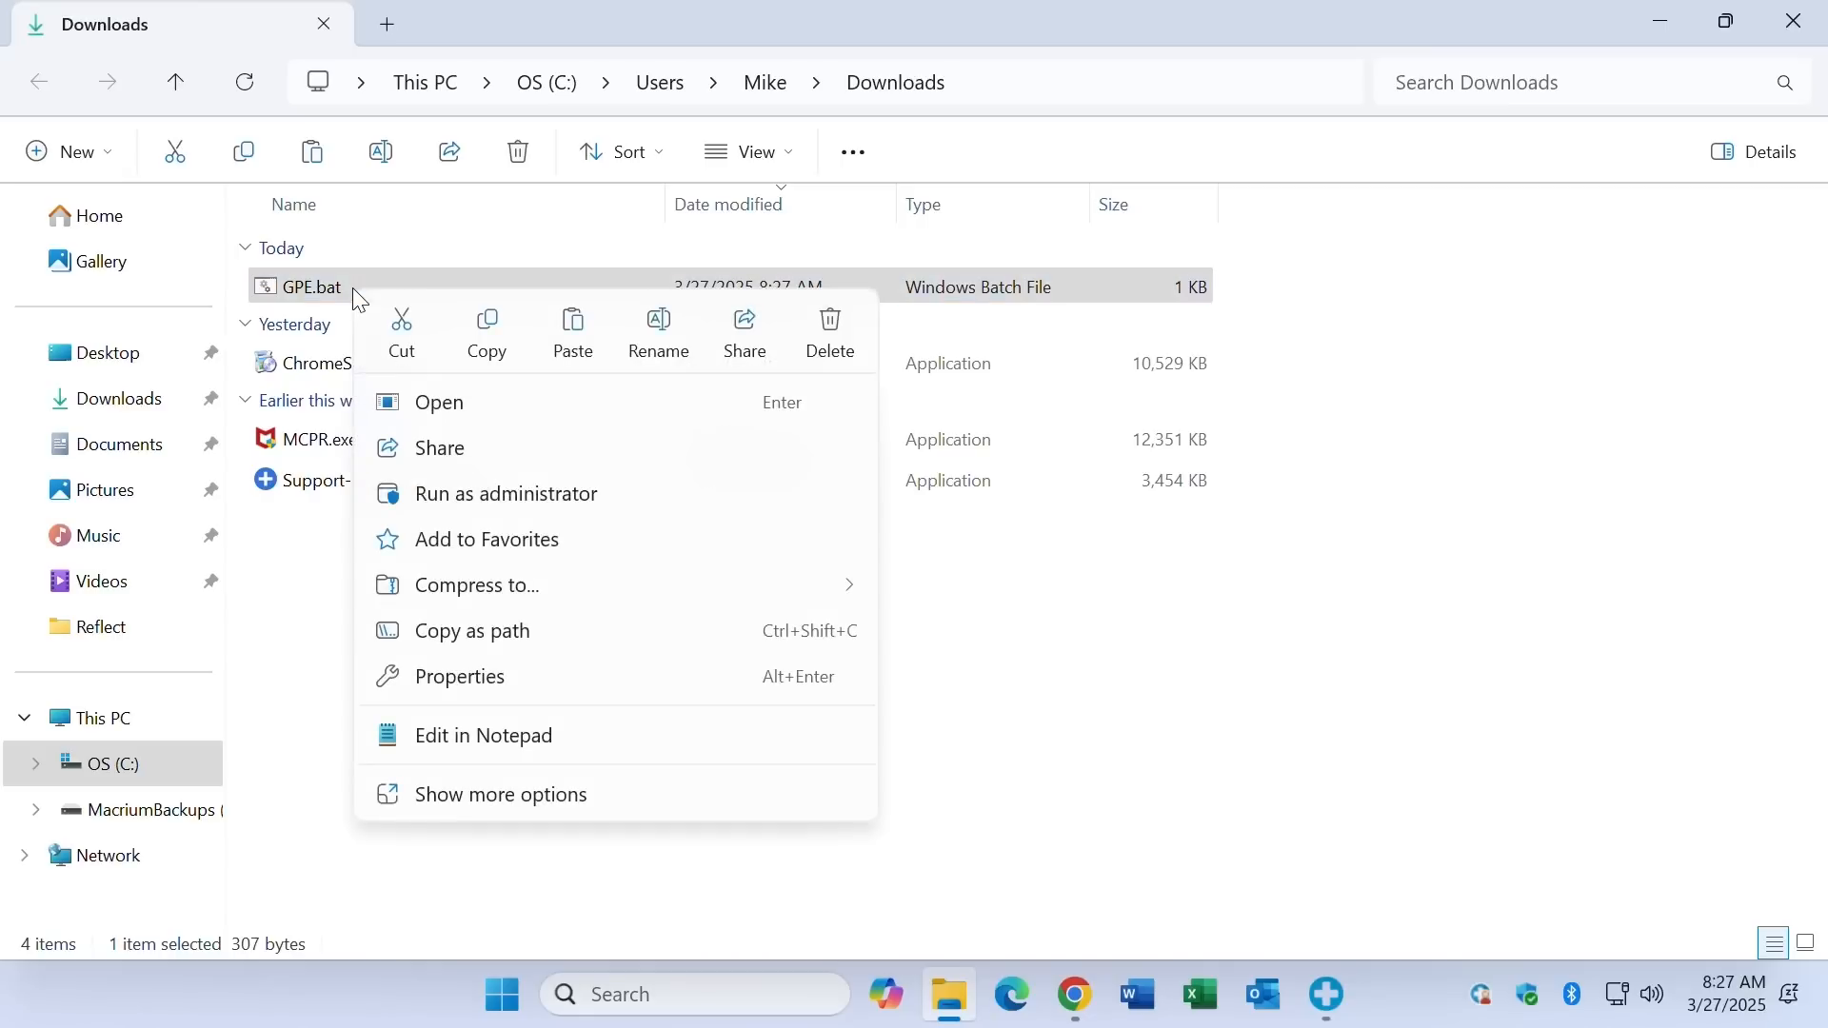
mouse_move(471, 630)
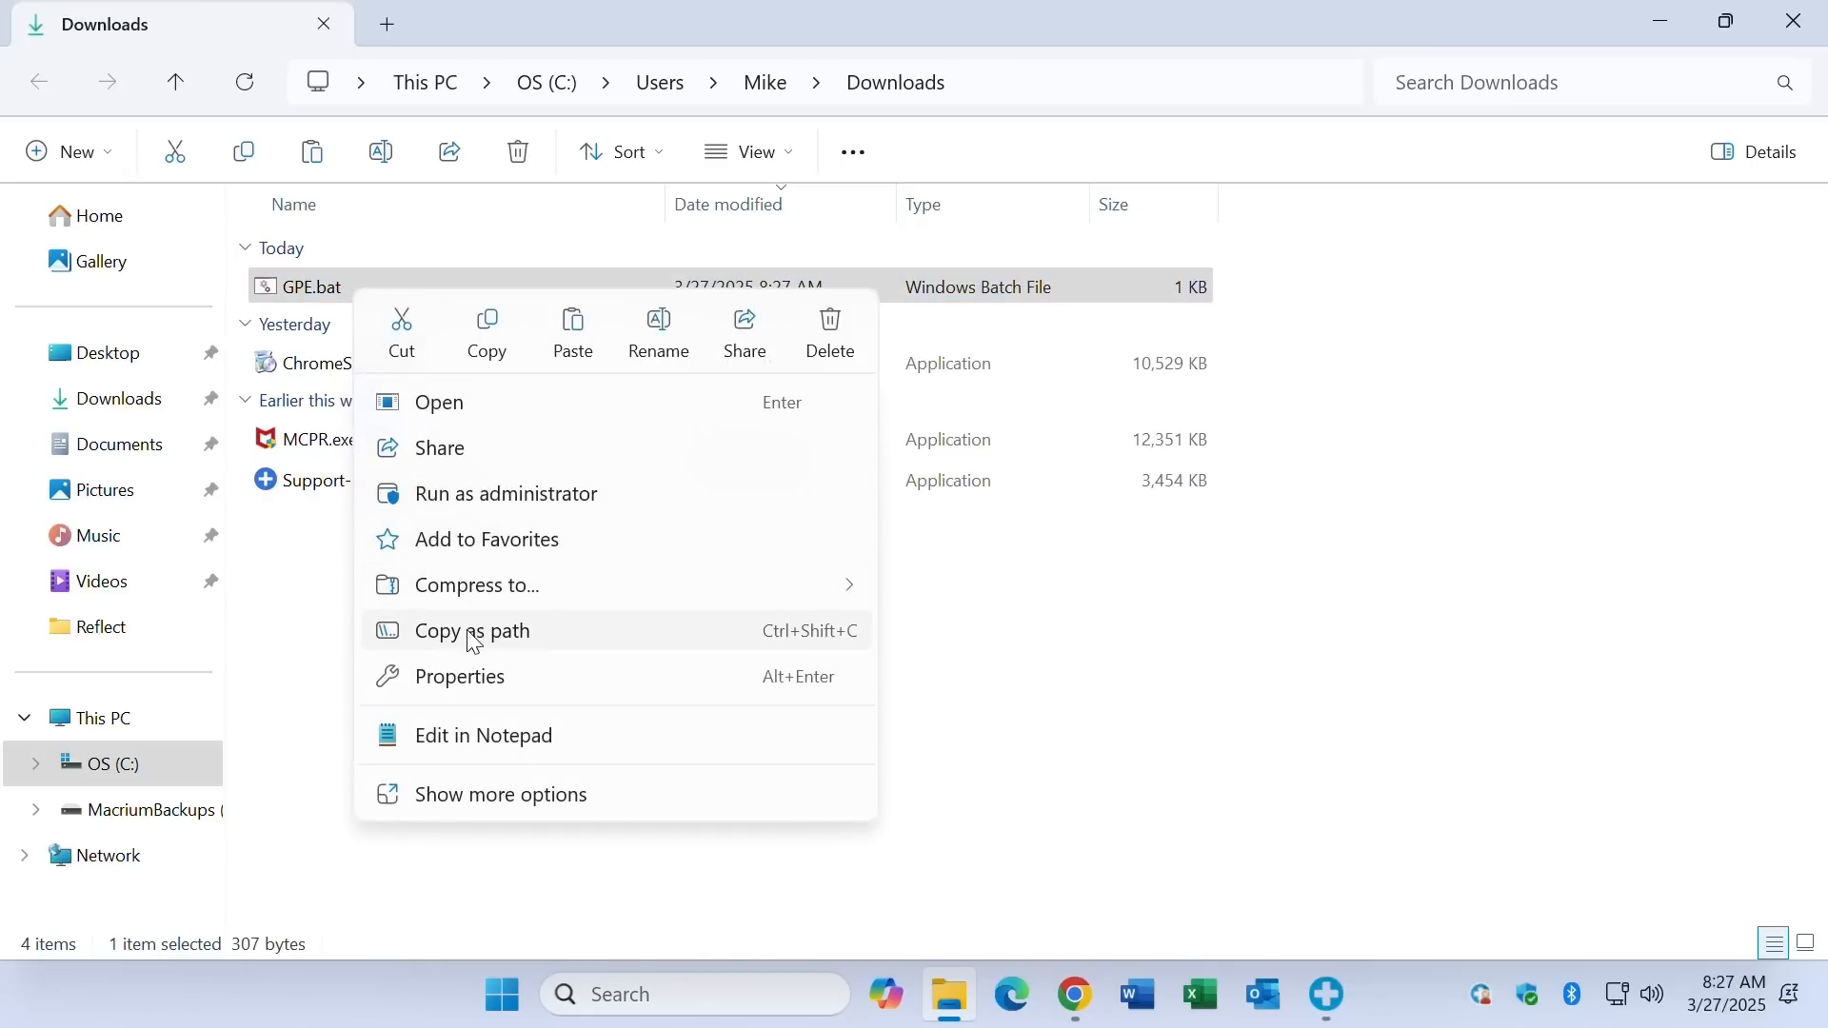
left_click(472, 630)
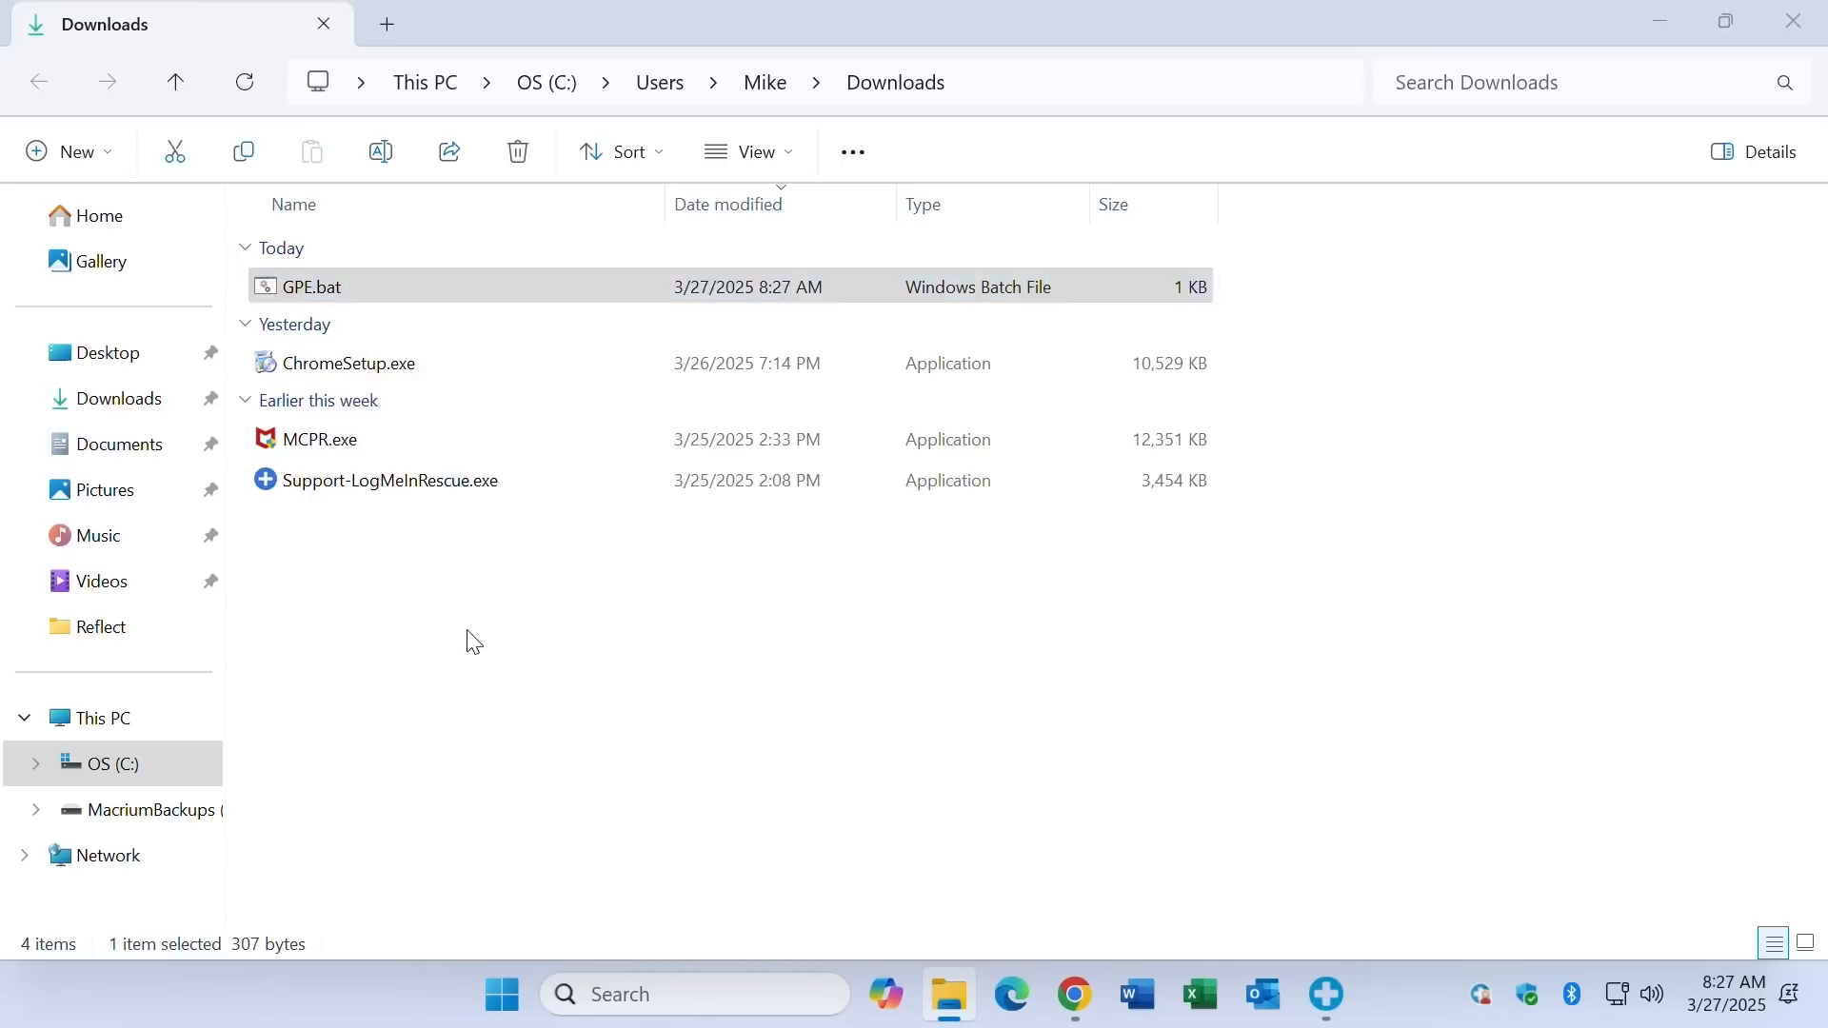
type("cmd")
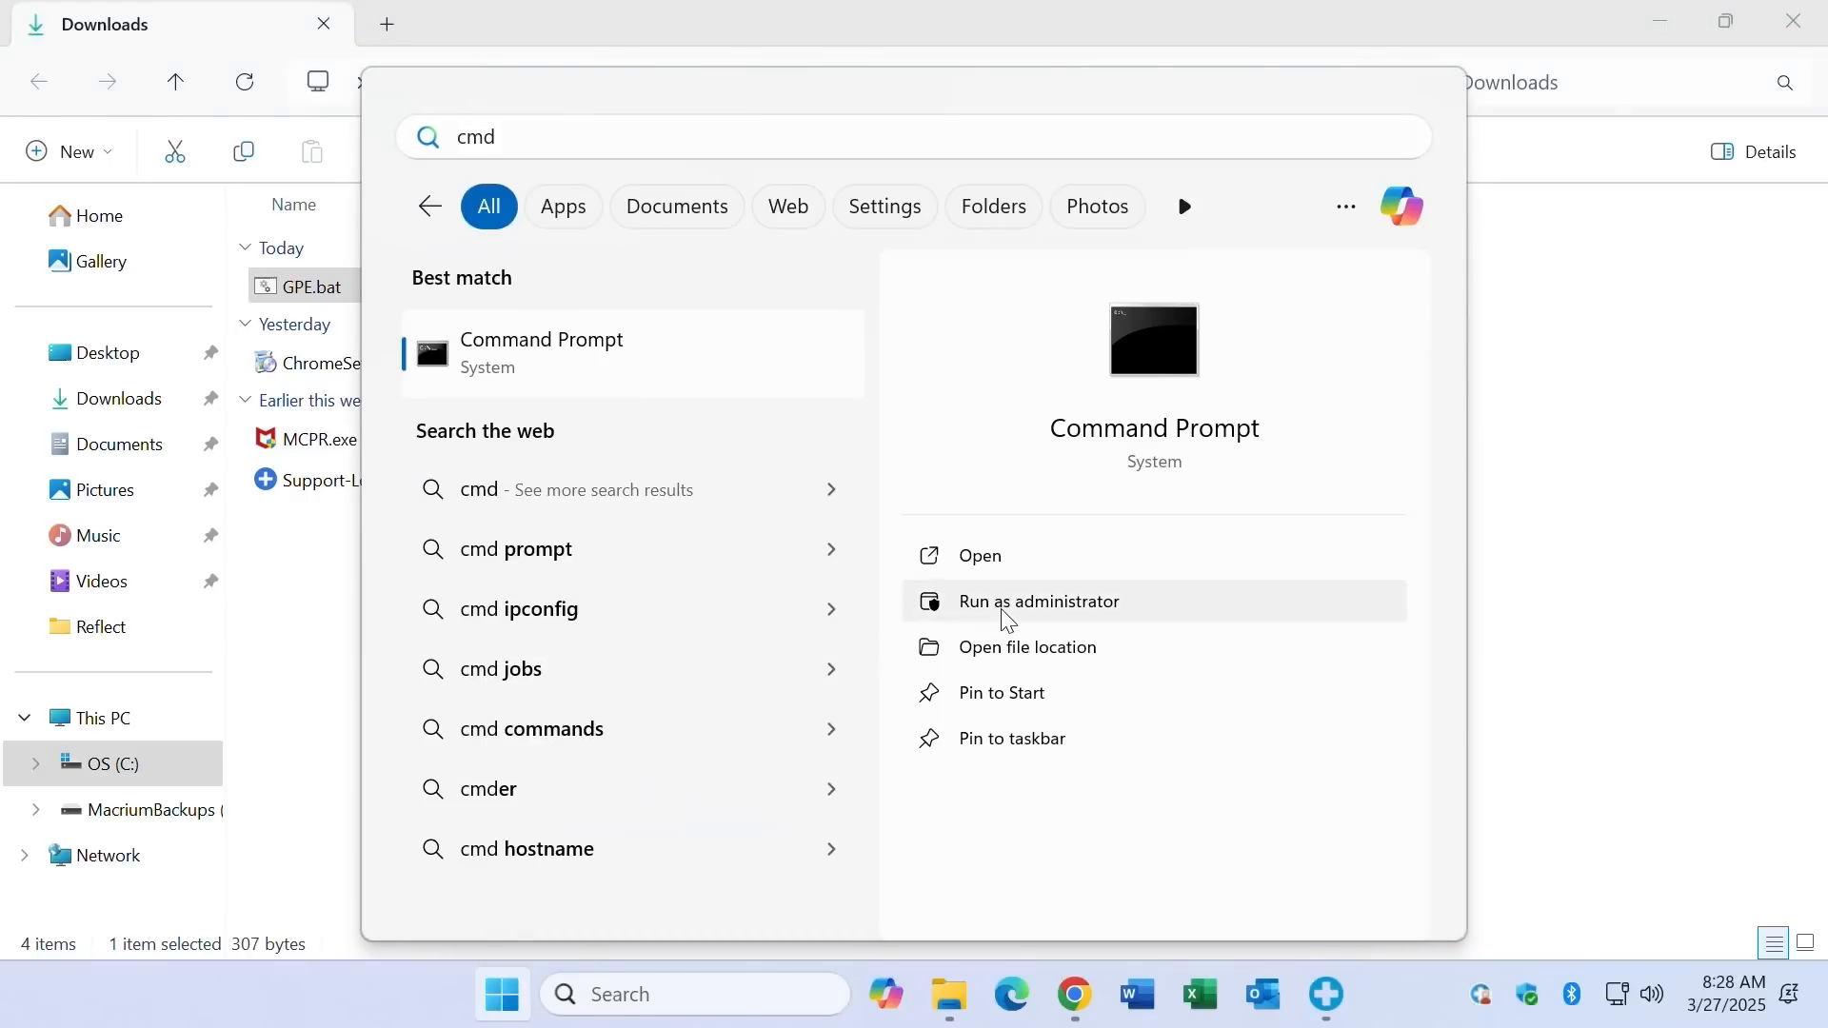
Step: Run Command Prompt as administrator and paste the GPE.bat path to run it
left_click(1037, 601)
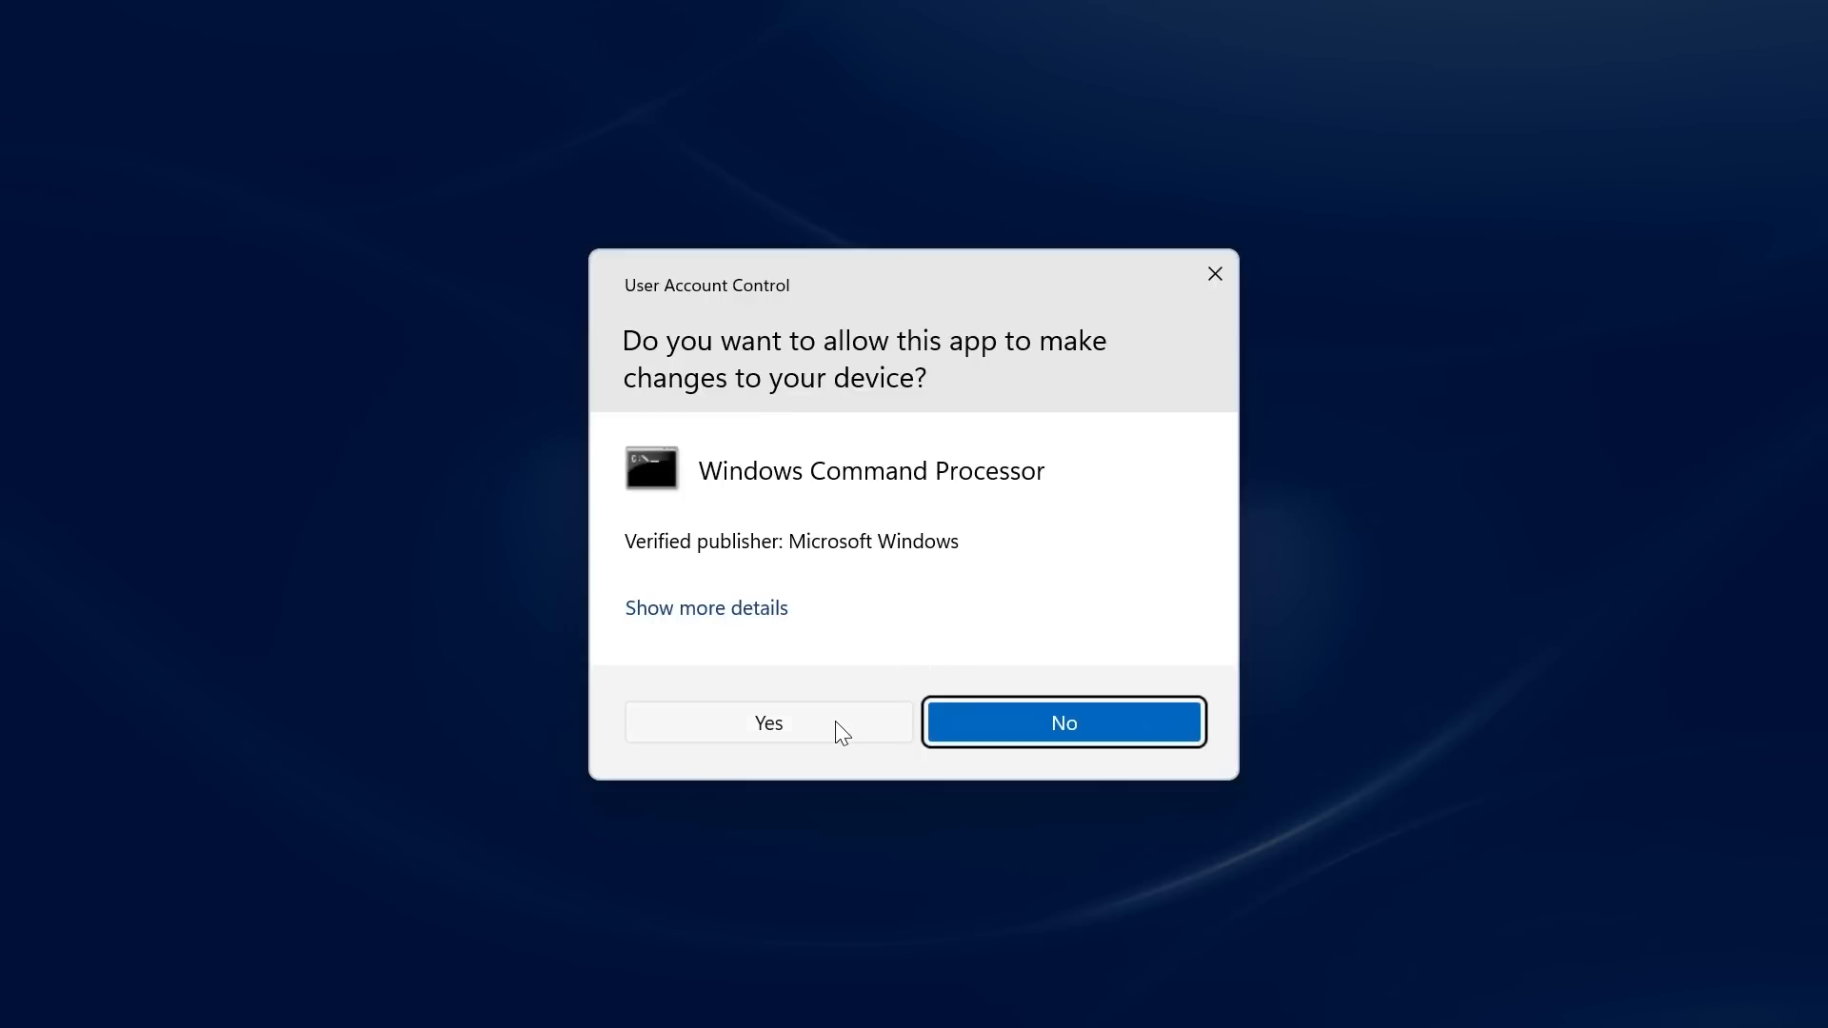
left_click(767, 723)
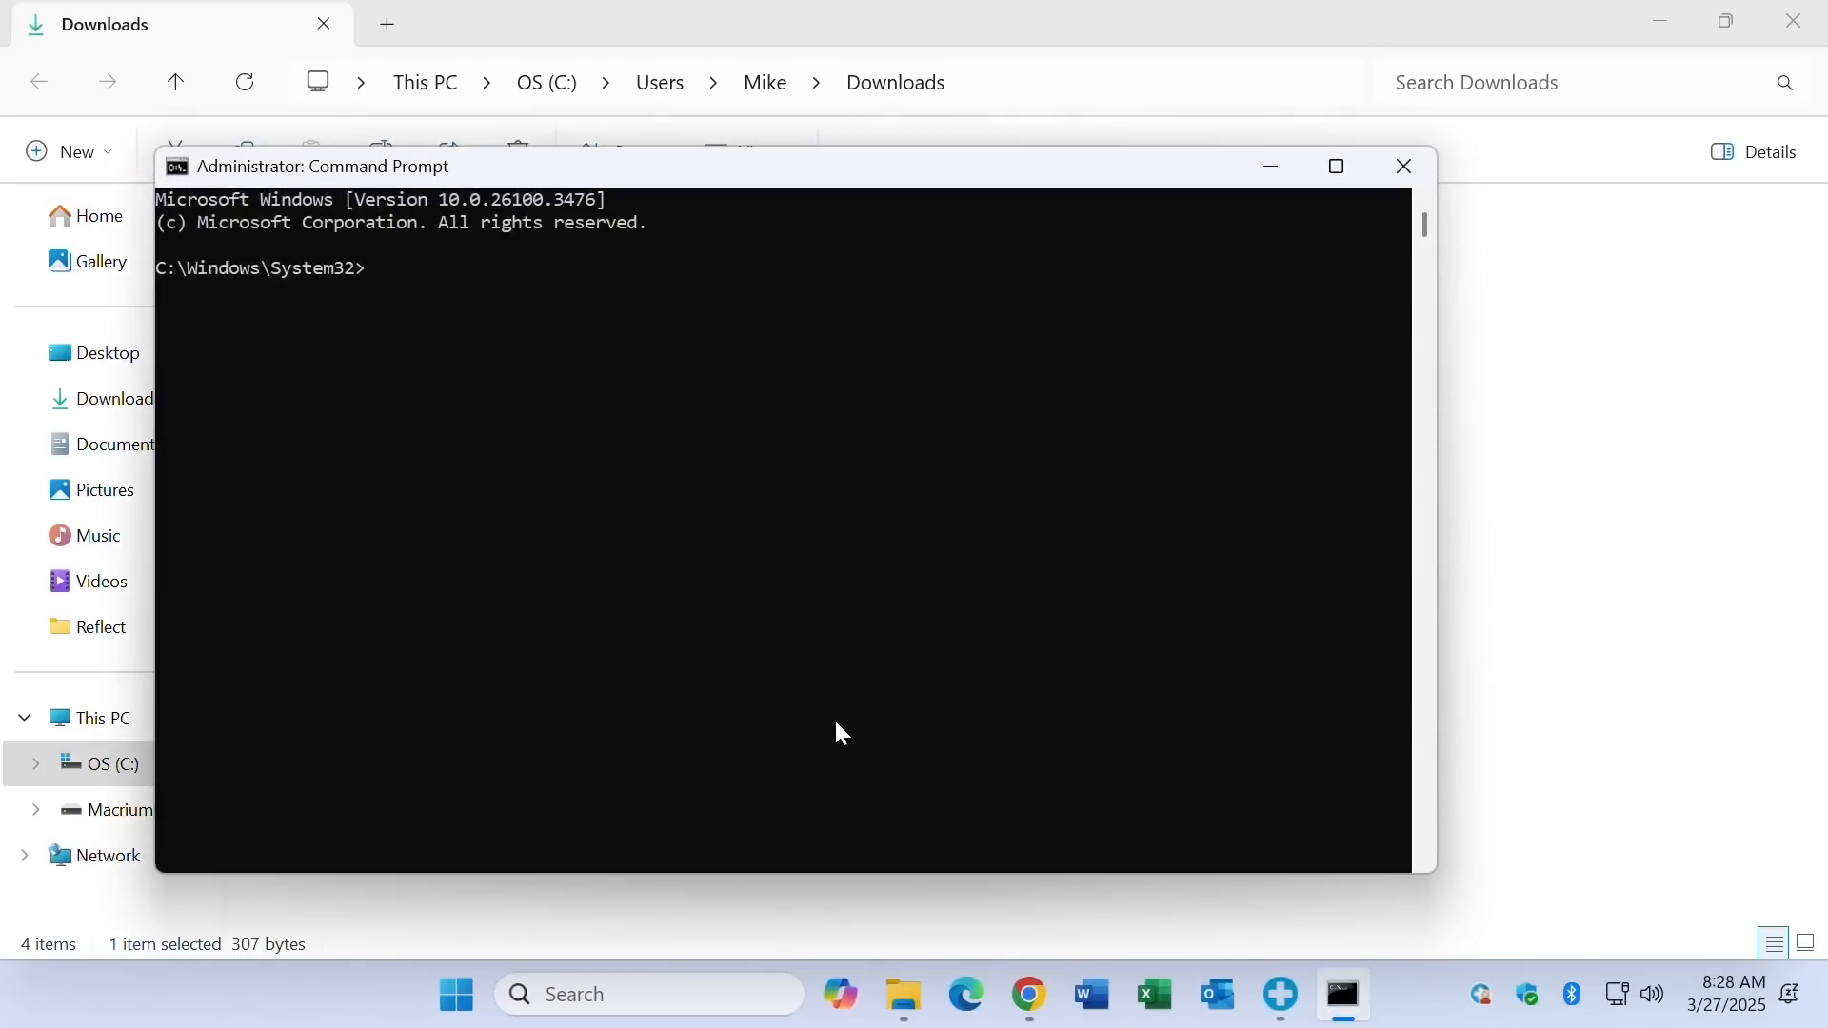
type("\"C:\\Users\\Mike\\Downloads\\GPE.bat\"")
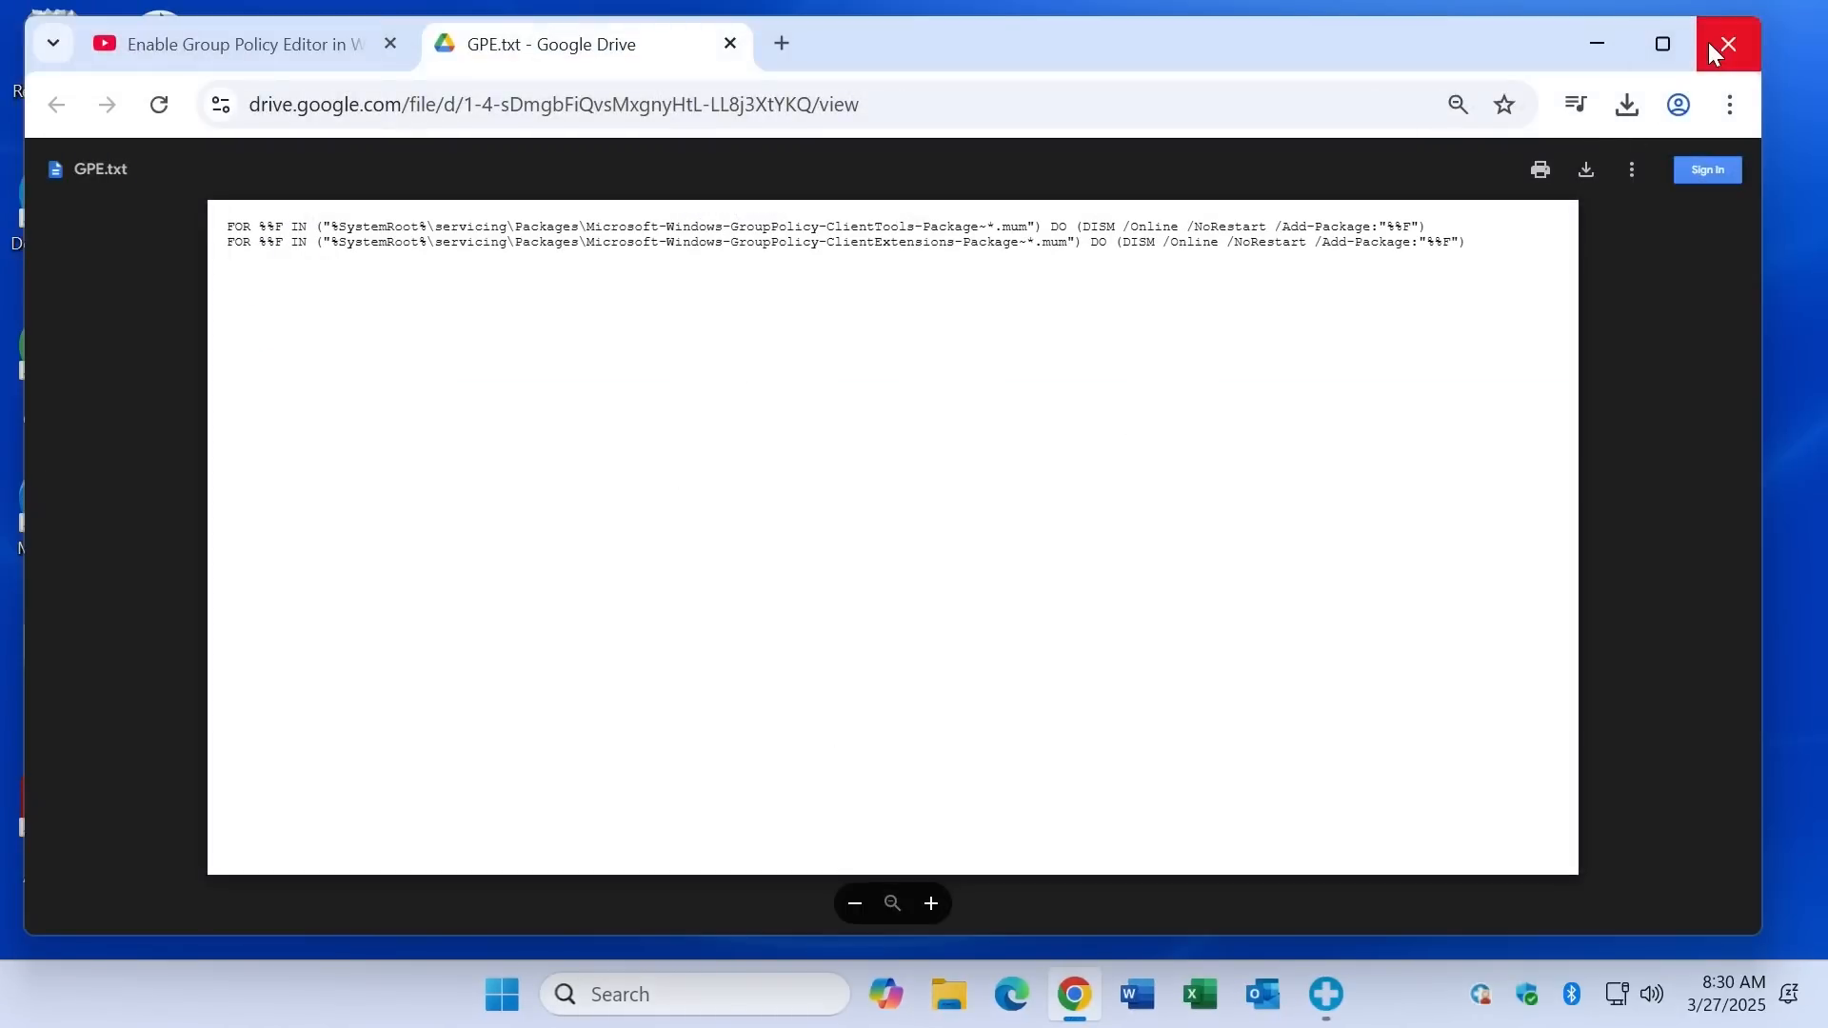
Step: Close Chrome and launch gpedit.msc from the Run dialog
left_click(1726, 42)
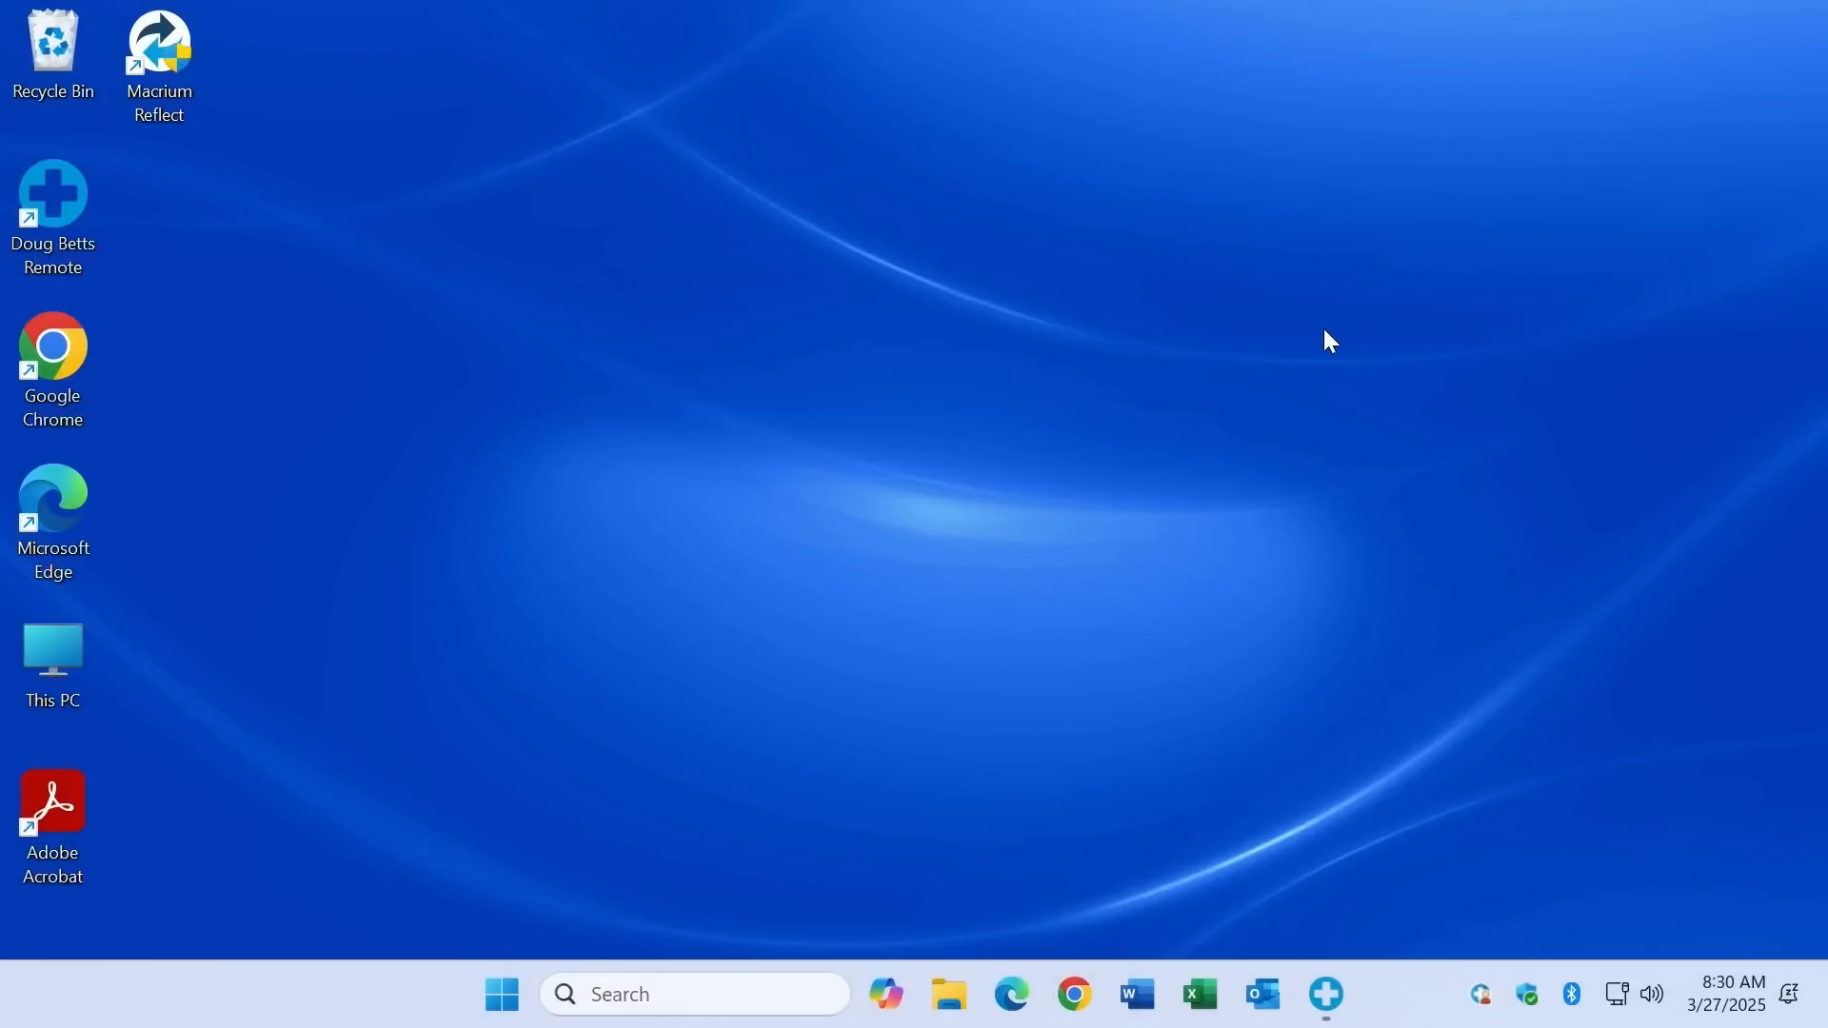
key("Win+r")
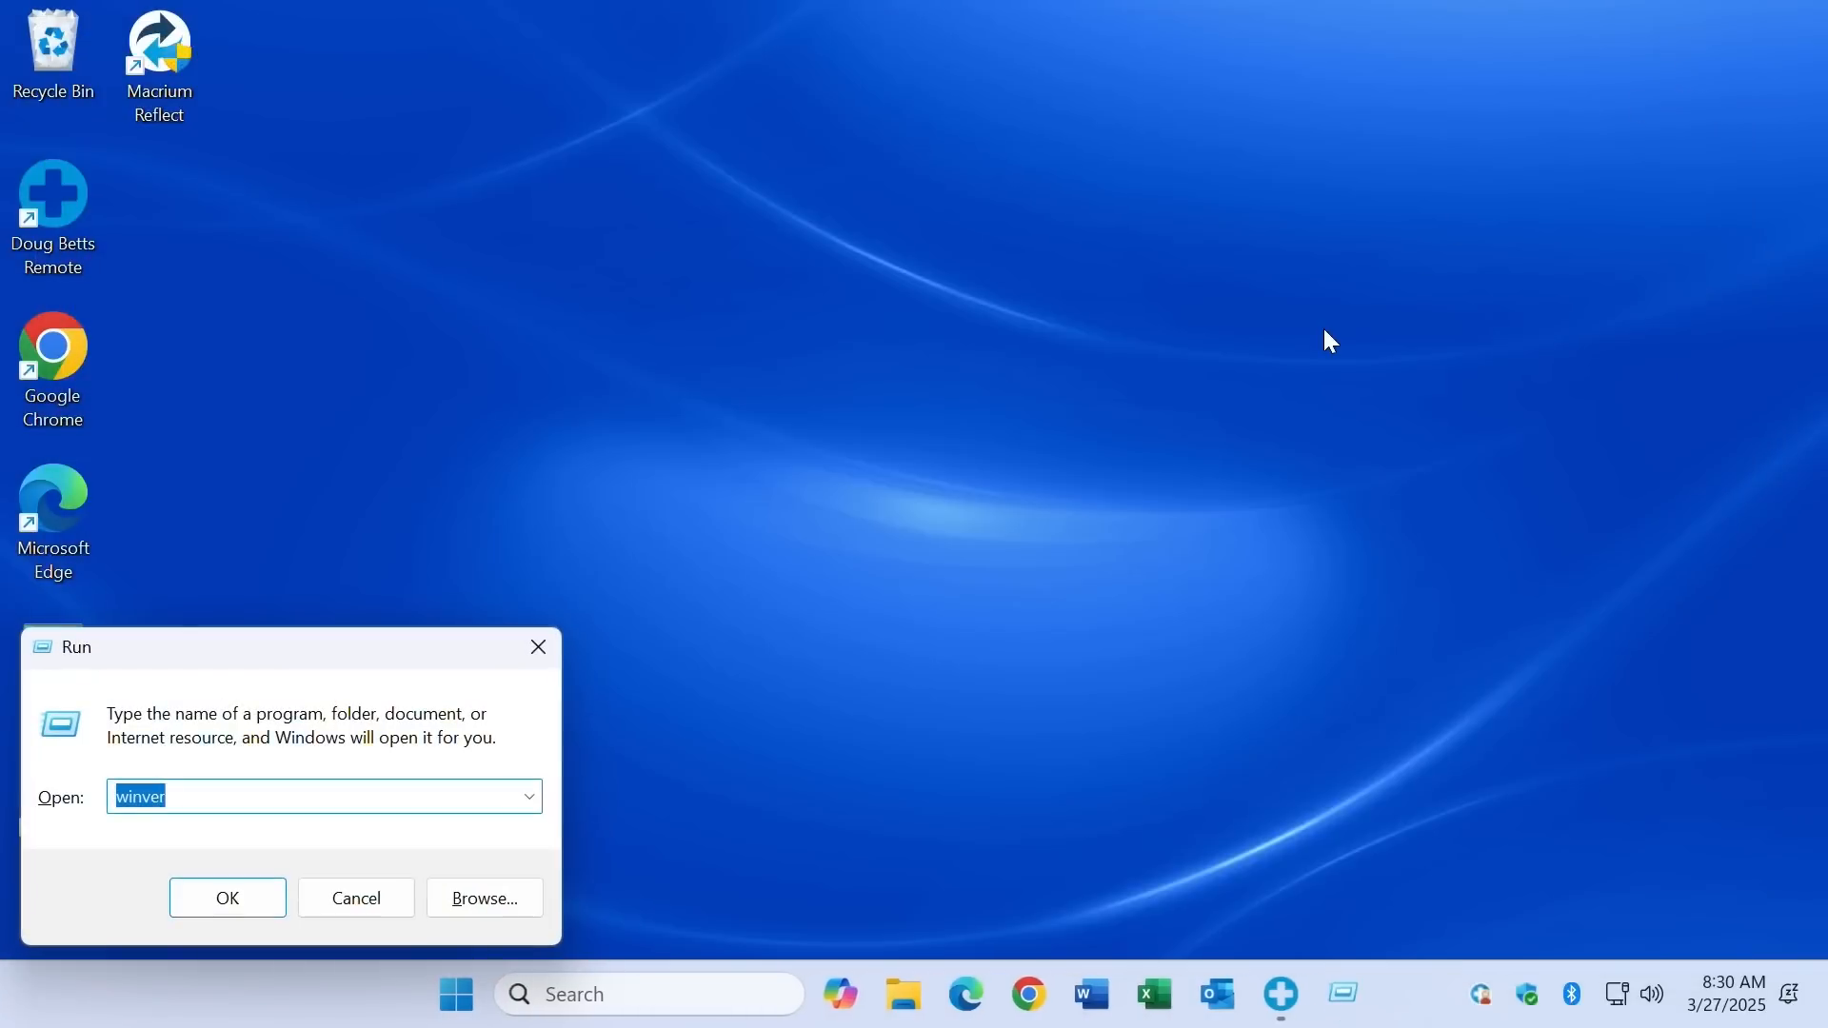
type("gpedit.msc")
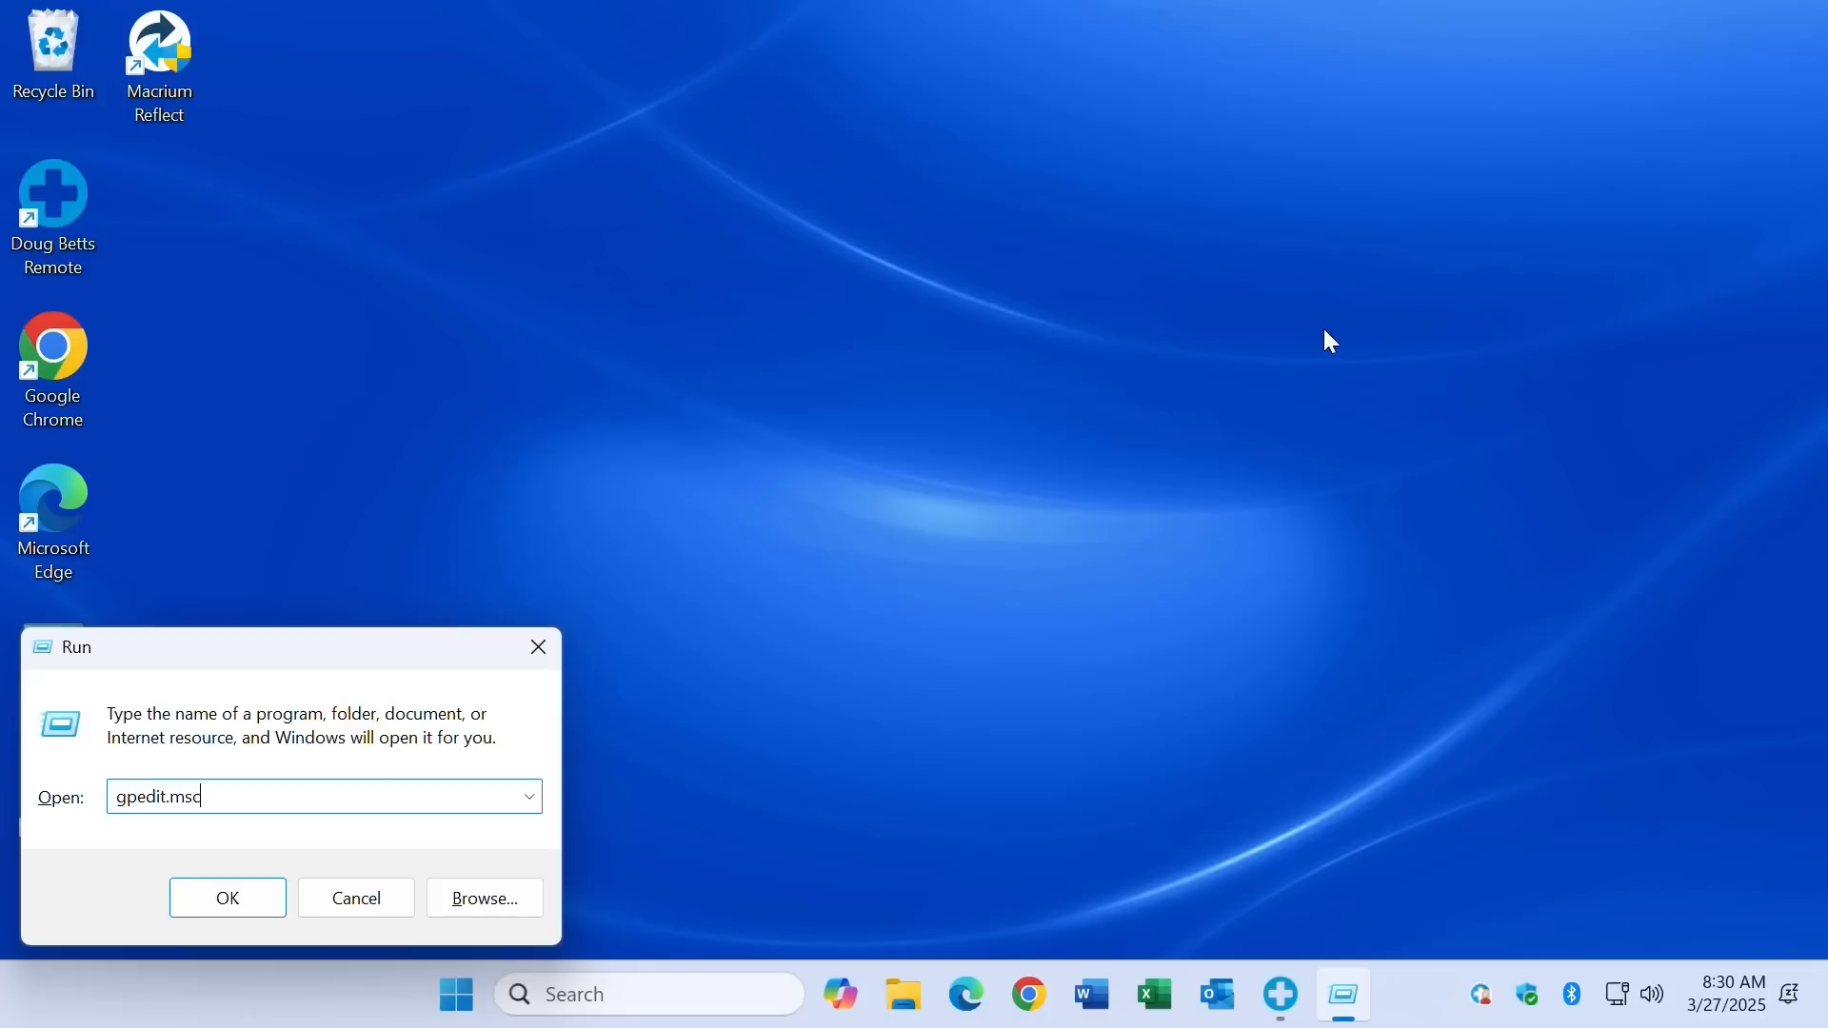
left_click(227, 898)
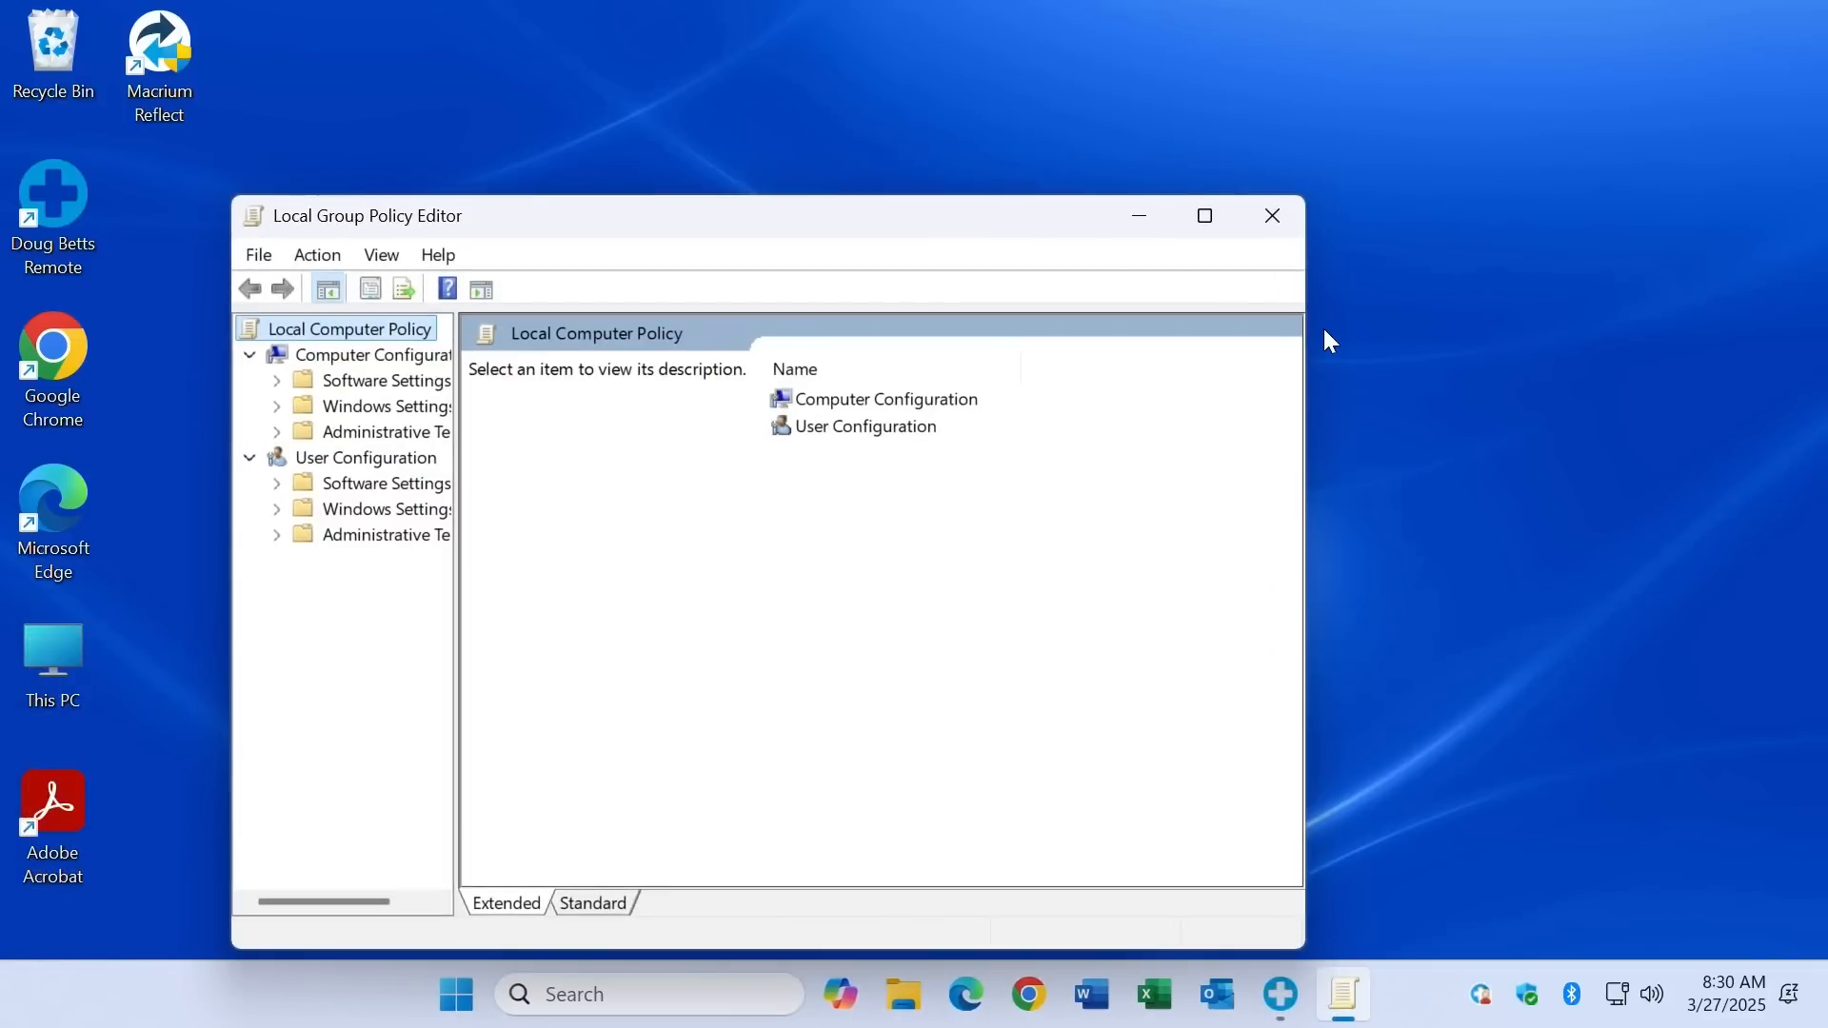